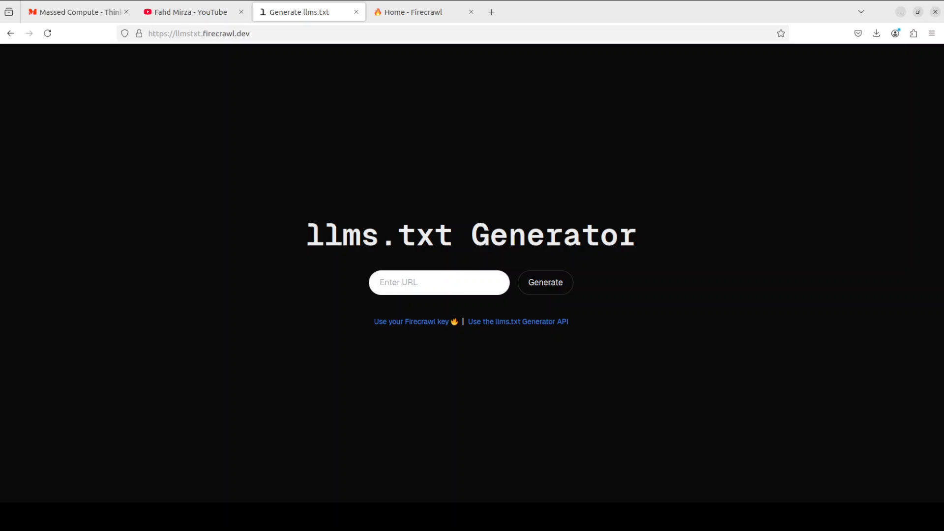
# - Switch to the 'Home - Firecrawl' tab while the page loads
pyautogui.click(422, 12)
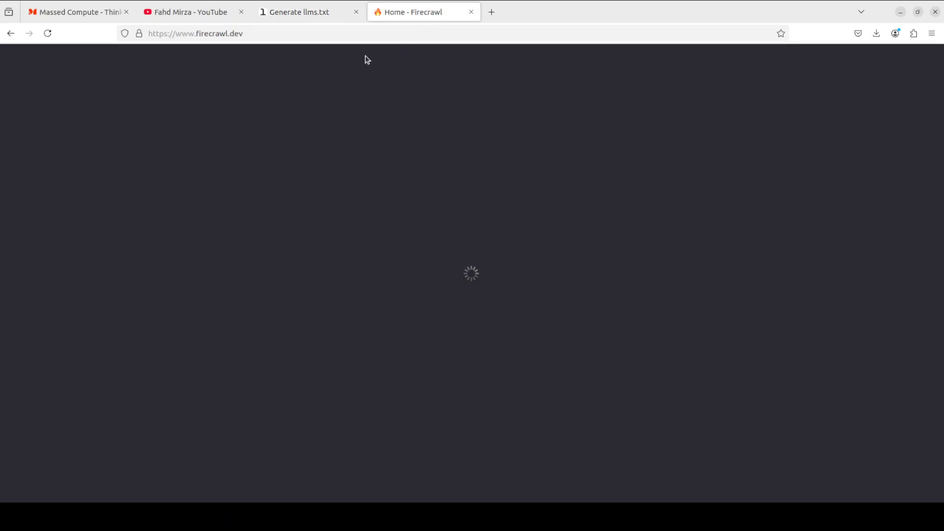
pyautogui.moveTo(301, 12)
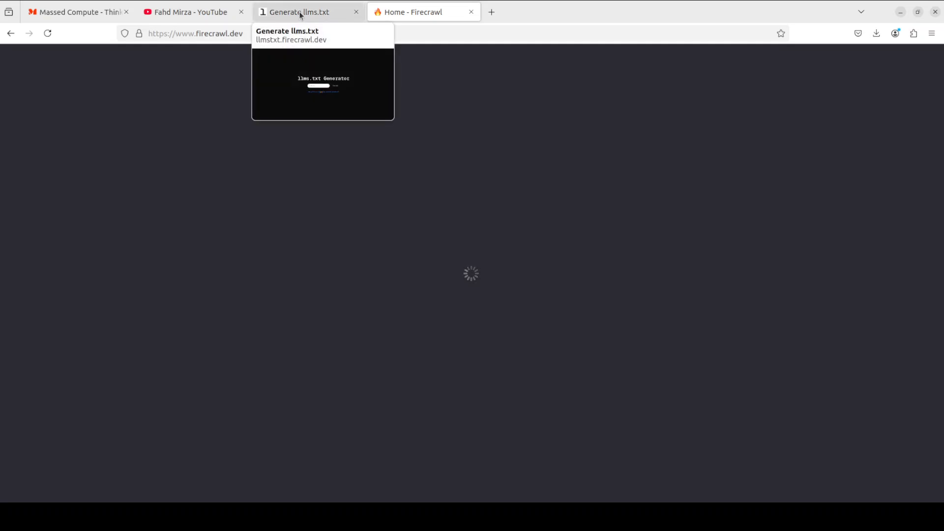
# - Toggle between the Firecrawl home and Generate llms.txt tabs, ending on the generator
pyautogui.click(421, 11)
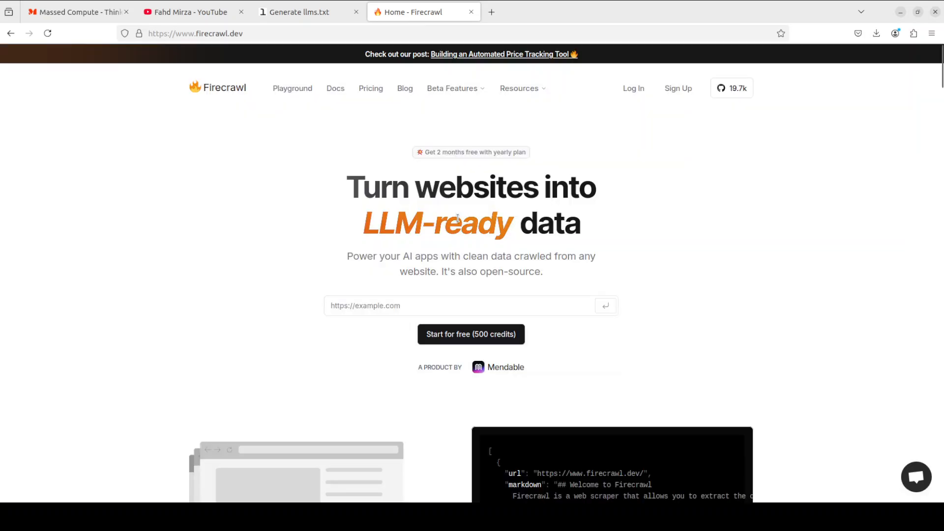
pyautogui.moveTo(730, 372)
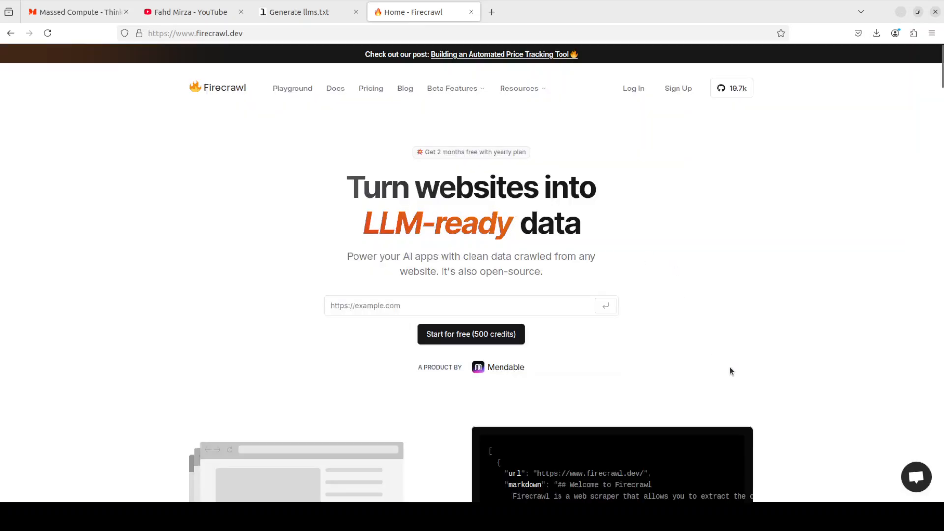
pyautogui.moveTo(380, 231)
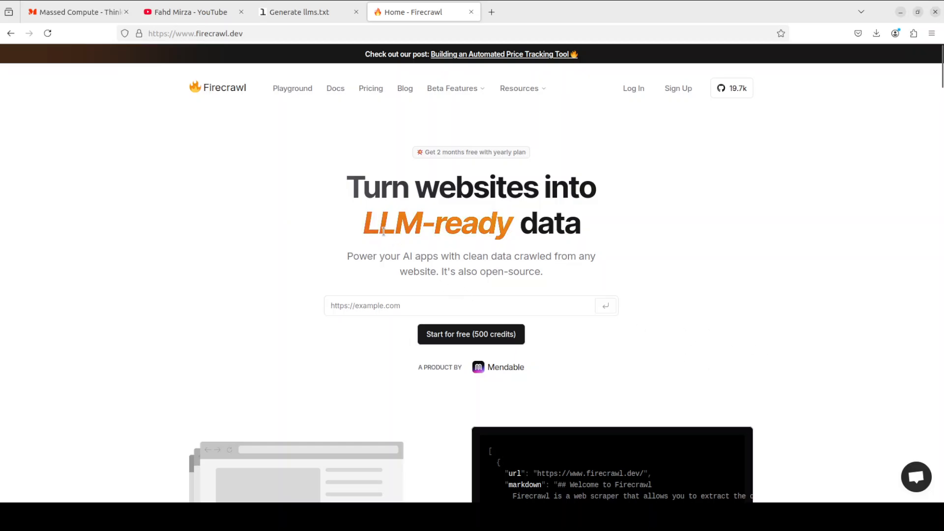
pyautogui.moveTo(566, 382)
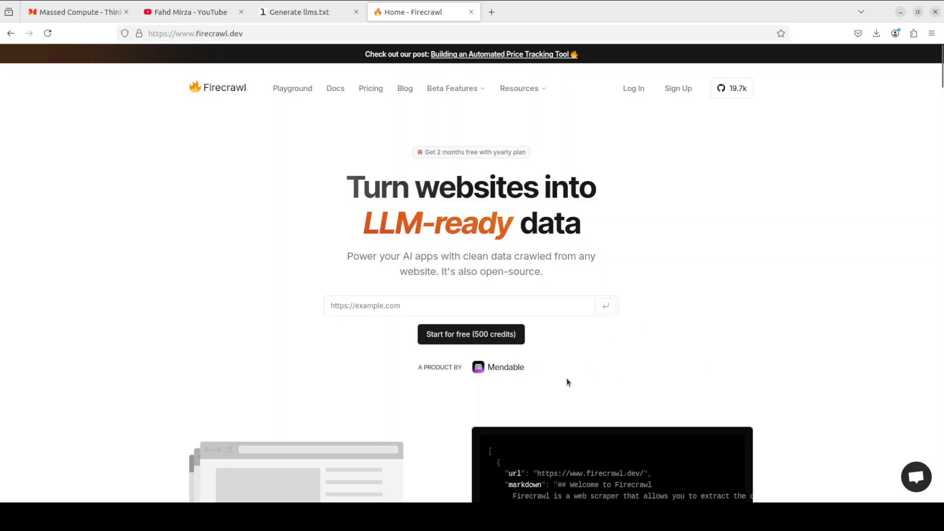
pyautogui.moveTo(406, 351)
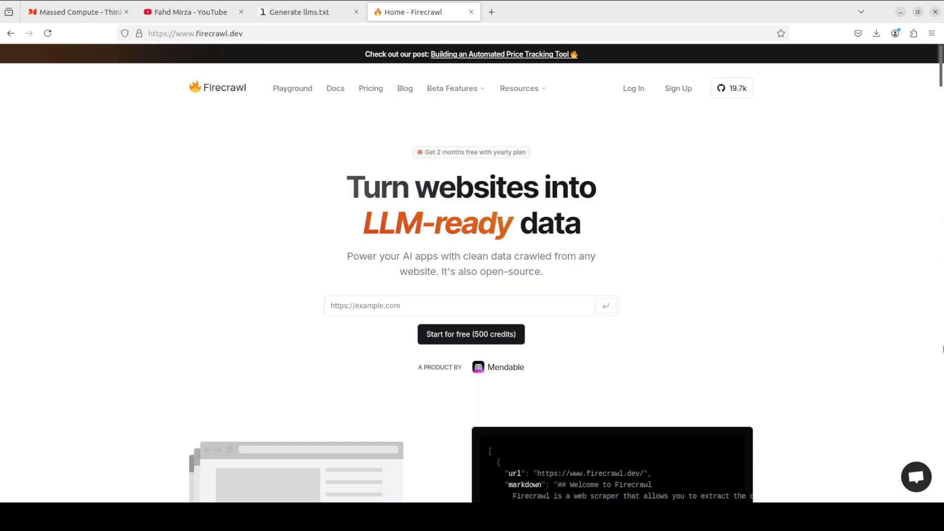
pyautogui.click(300, 11)
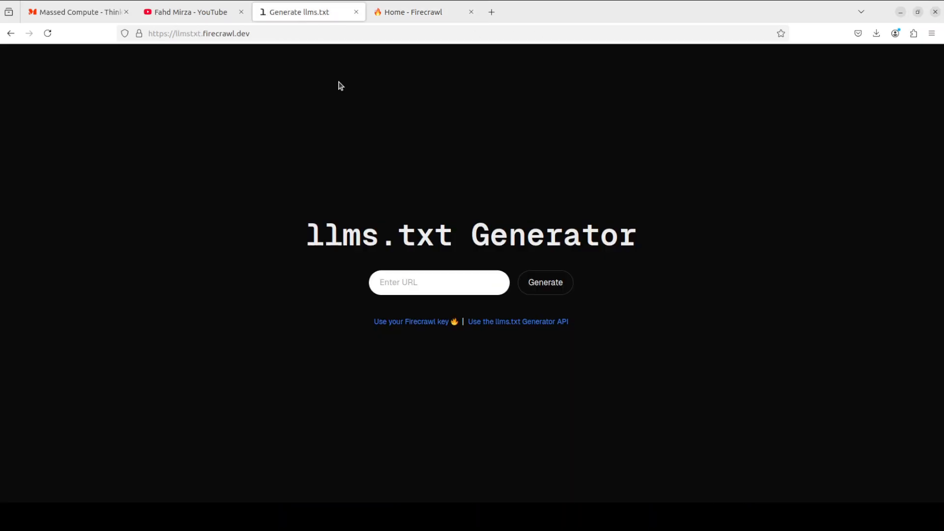
pyautogui.moveTo(228, 258)
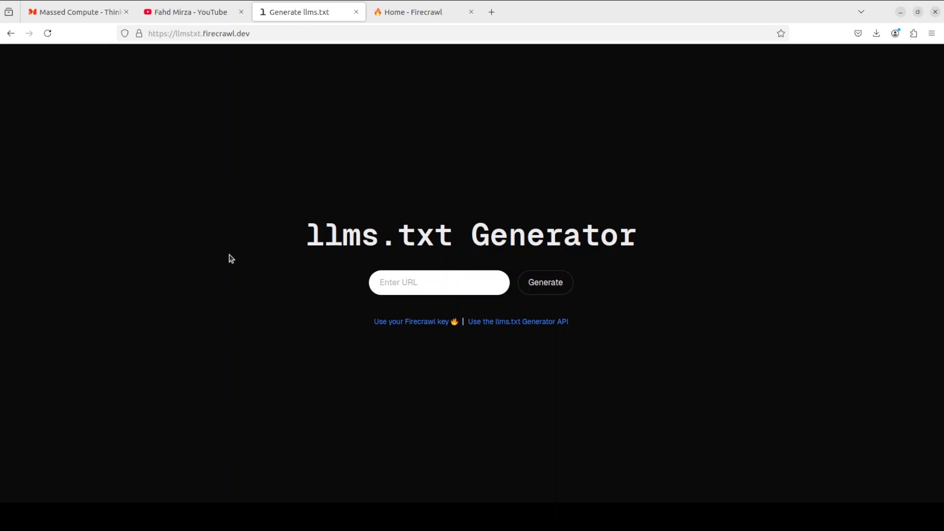
pyautogui.moveTo(438, 377)
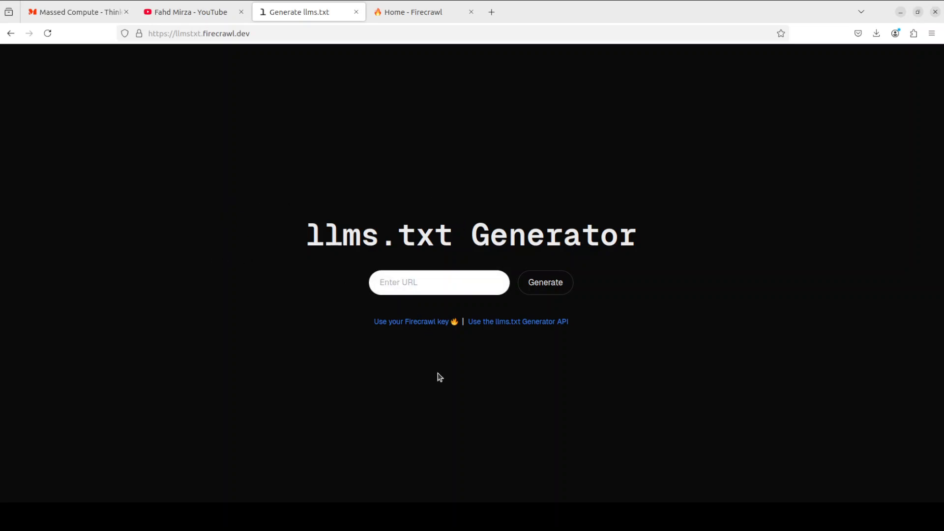
pyautogui.click(416, 12)
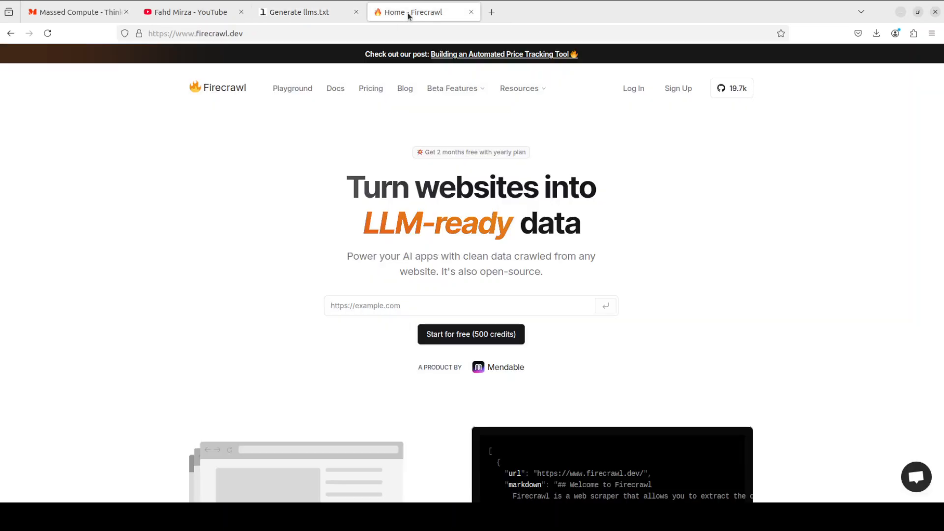
pyautogui.moveTo(217, 54)
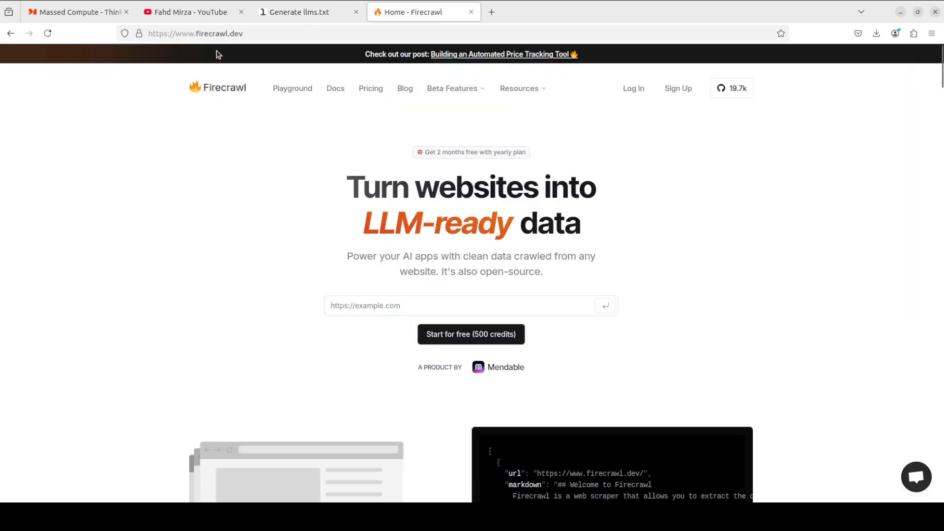
pyautogui.moveTo(721, 207)
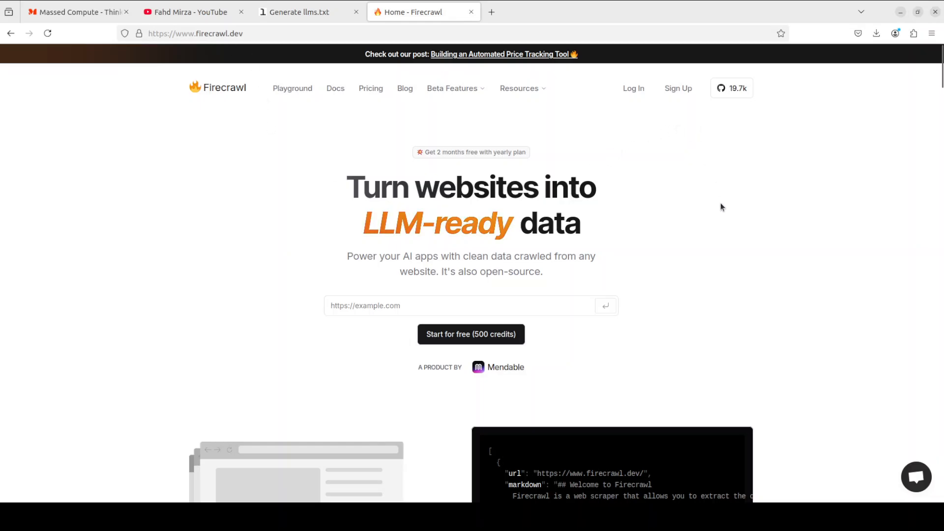
pyautogui.moveTo(483, 353)
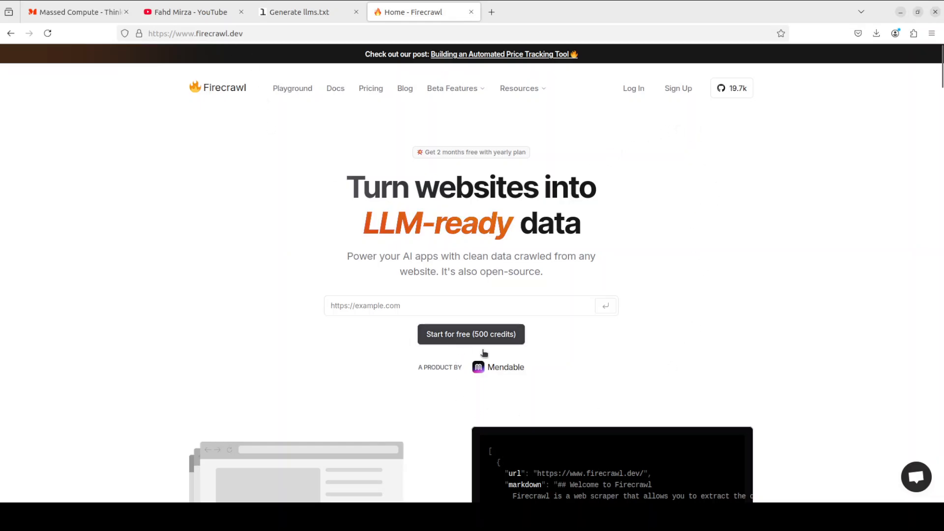
pyautogui.click(304, 11)
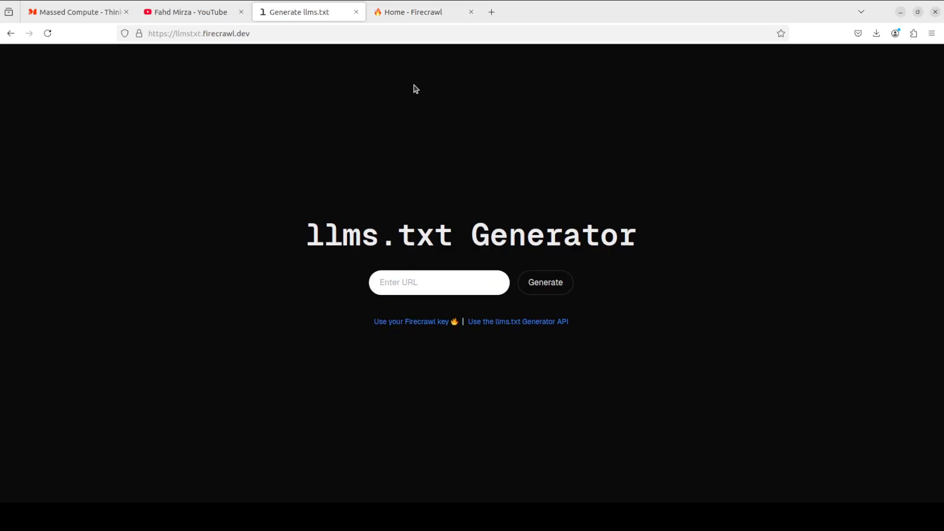
pyautogui.moveTo(429, 334)
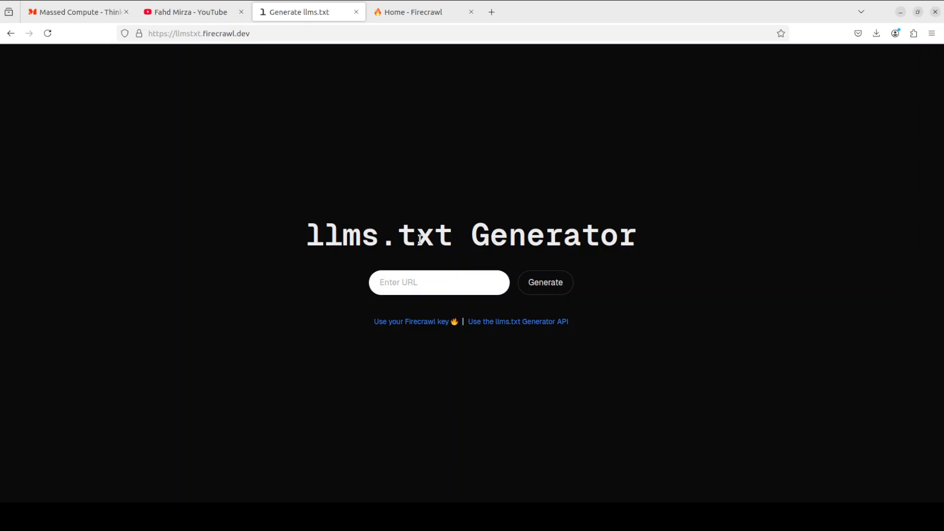
pyautogui.moveTo(672, 265)
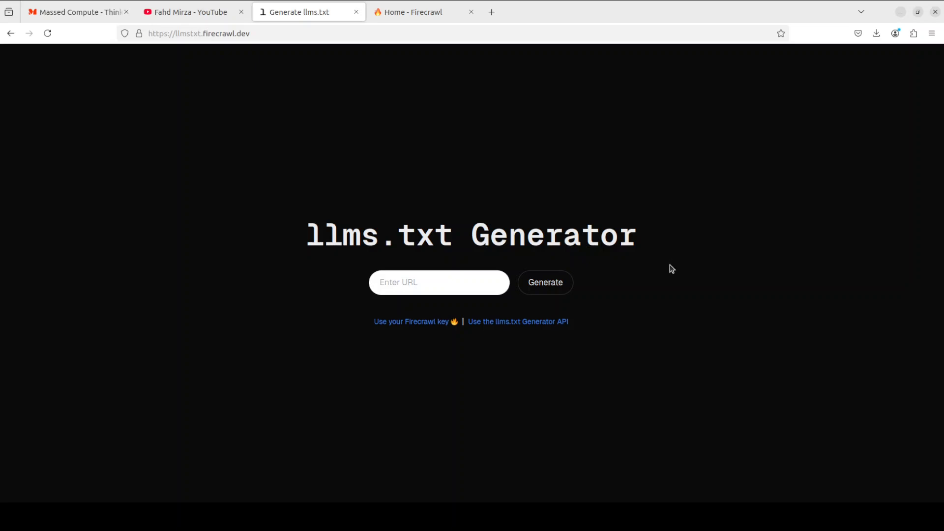
pyautogui.moveTo(421, 367)
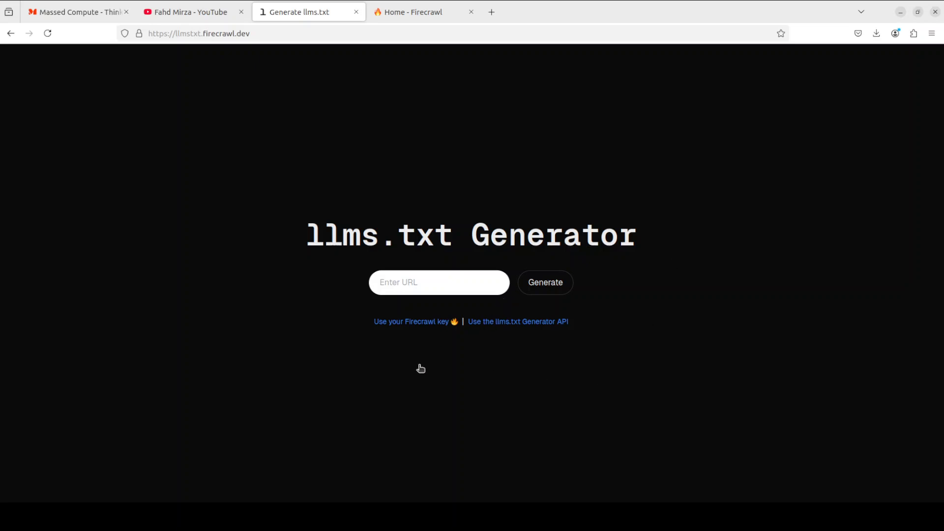
pyautogui.moveTo(399, 324)
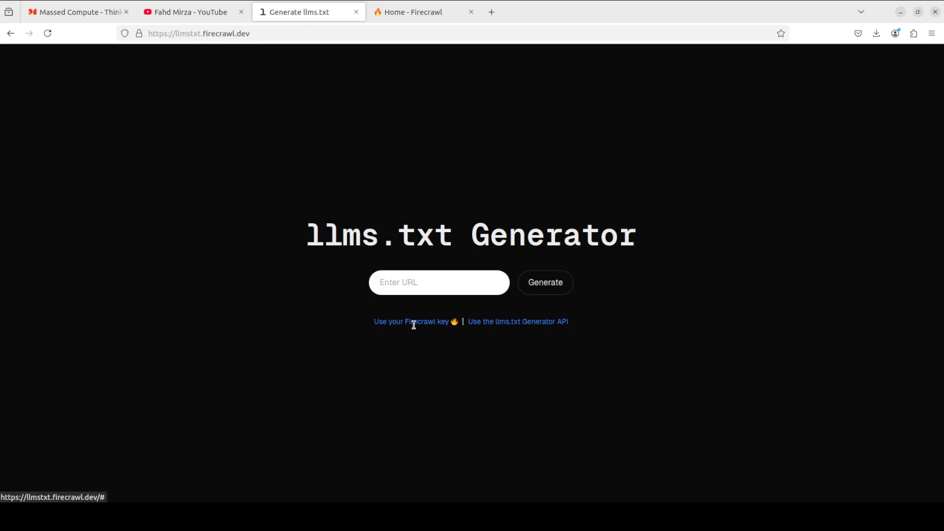
# - Enter and save a Firecrawl API key in the llms.txt Generator
pyautogui.click(412, 321)
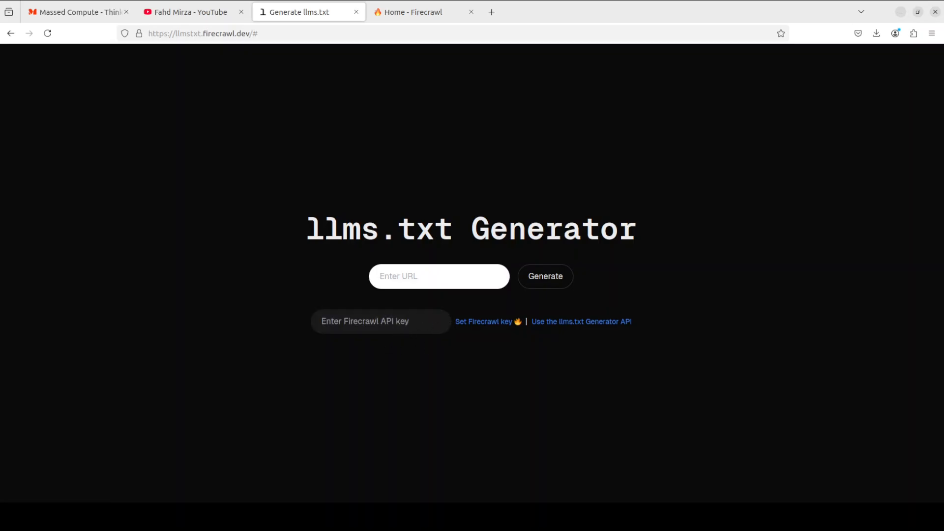
pyautogui.click(380, 321)
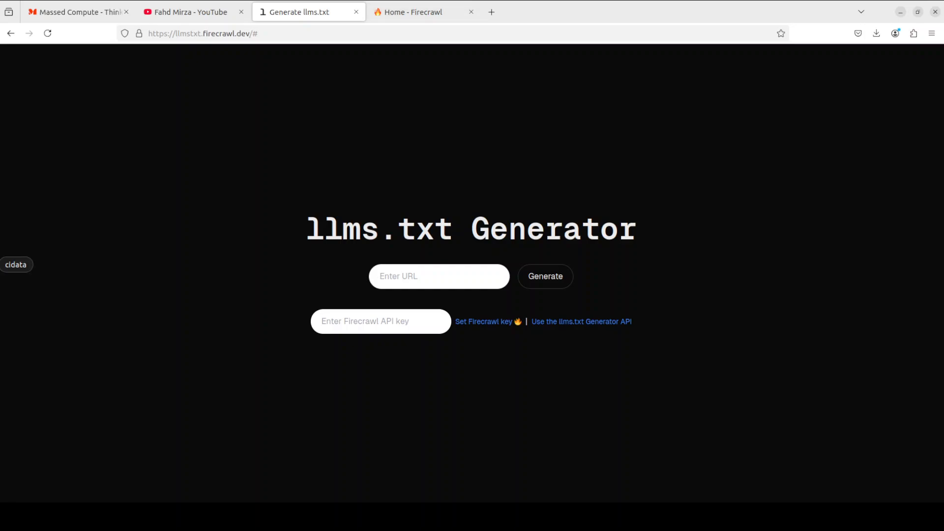
pyautogui.click(484, 321)
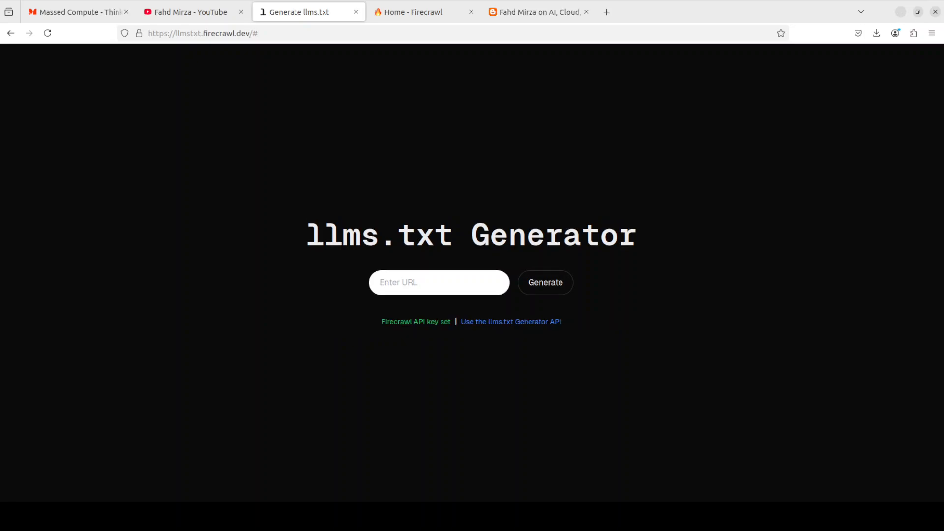
# - Open the Oracle Invalid Characters blog post tab, dismiss its ad, and select its URL
pyautogui.click(536, 11)
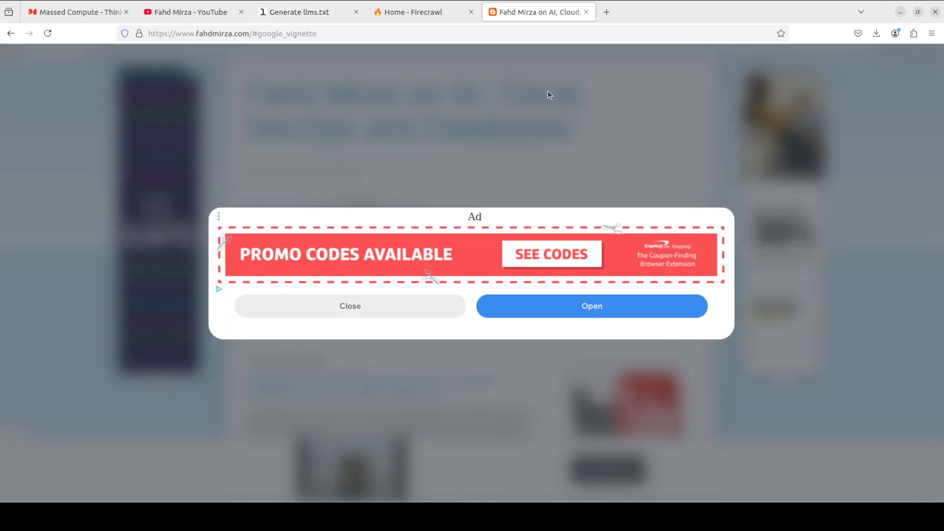
pyautogui.click(350, 306)
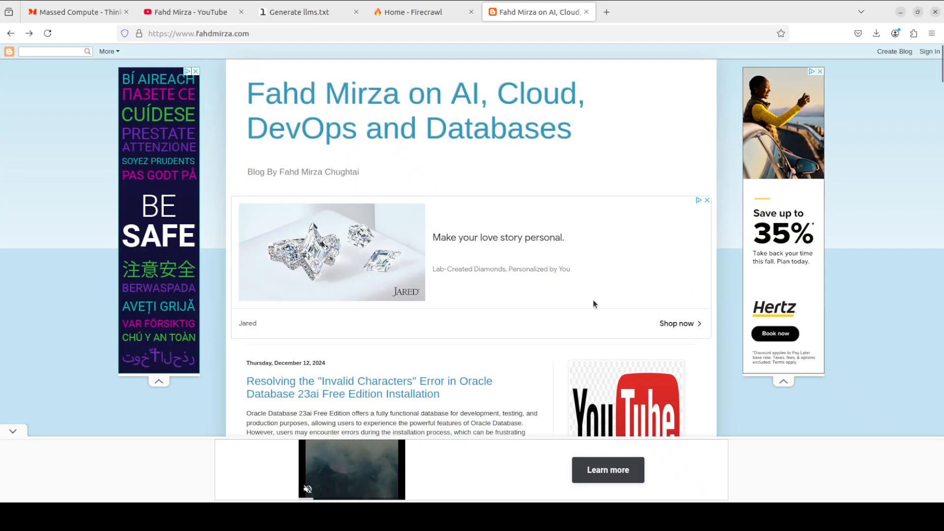
pyautogui.moveTo(342, 387)
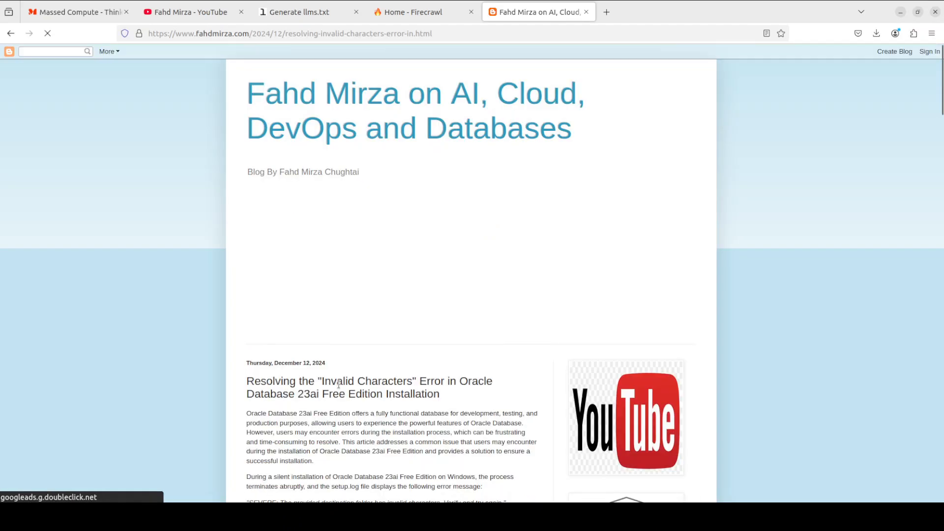
pyautogui.click(289, 33)
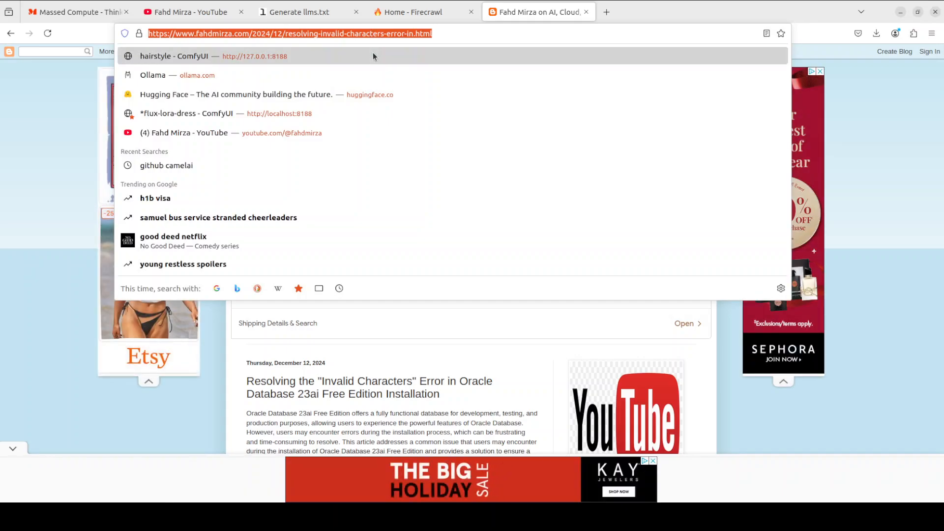
# - Paste the blog post URL into the generator and generate its llms.txt
pyautogui.click(299, 11)
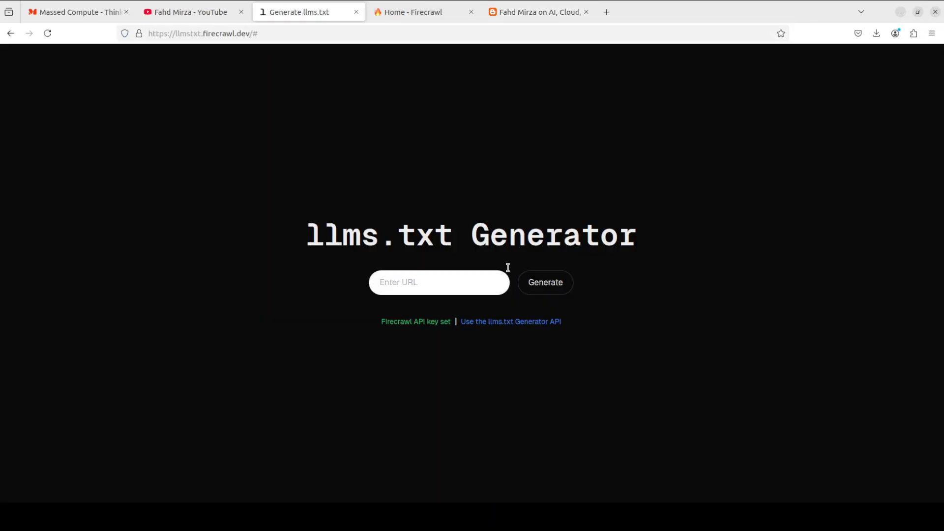
pyautogui.click(439, 282)
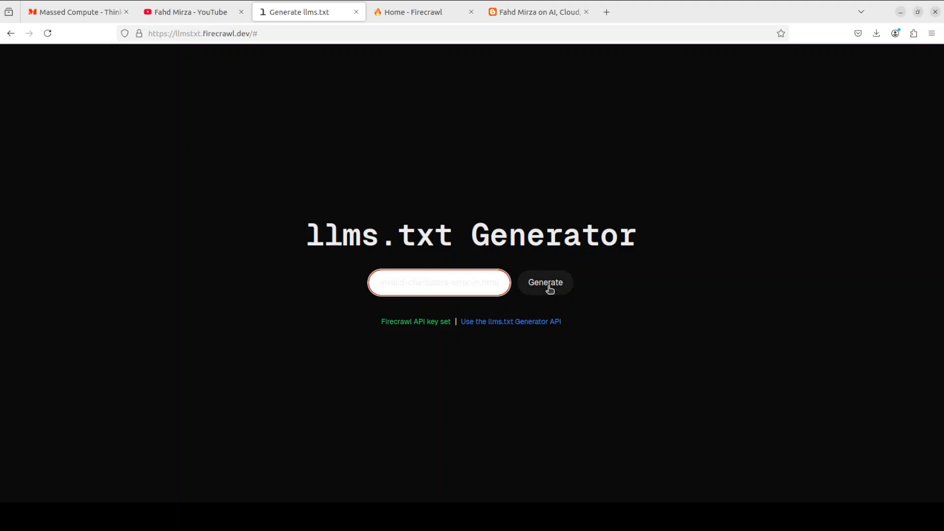
pyautogui.click(544, 283)
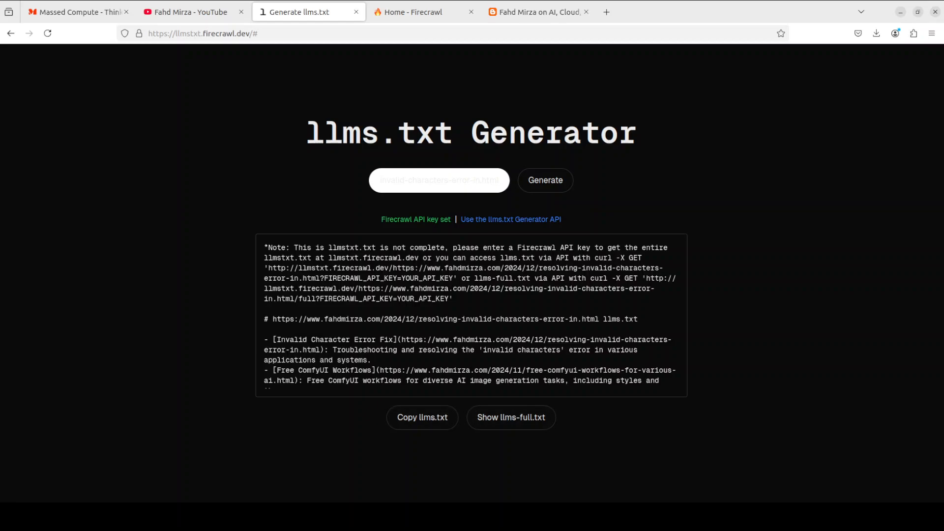
# - View the blog post's llms-full.txt output, then bring up the terminal
pyautogui.click(510, 418)
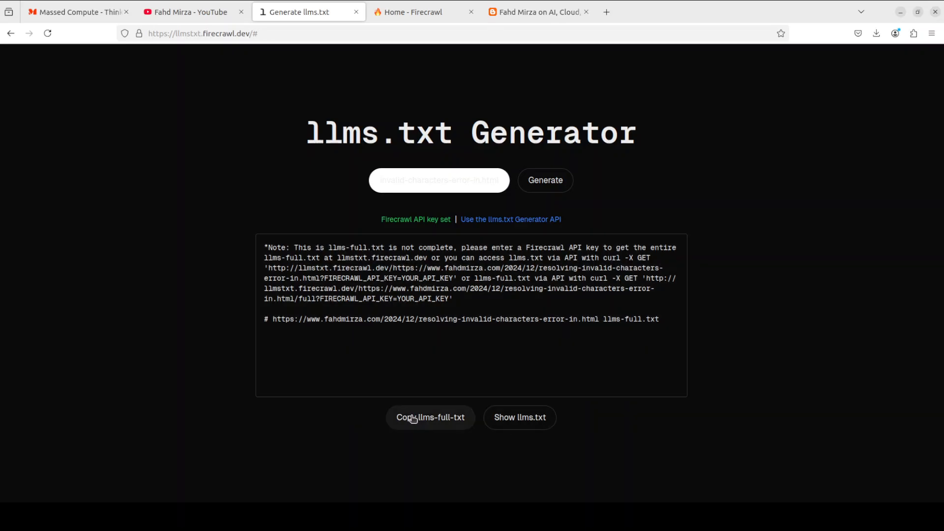
pyautogui.moveTo(856, 291)
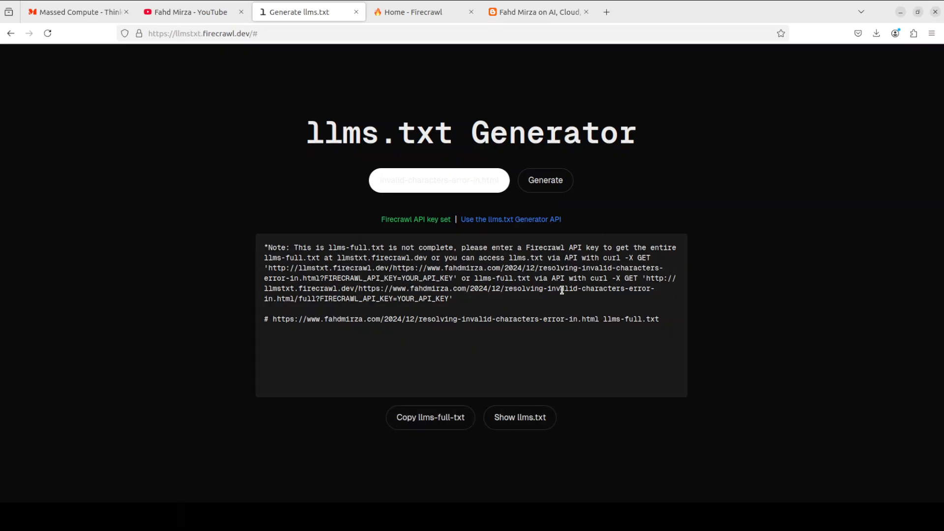
pyautogui.moveTo(649, 331)
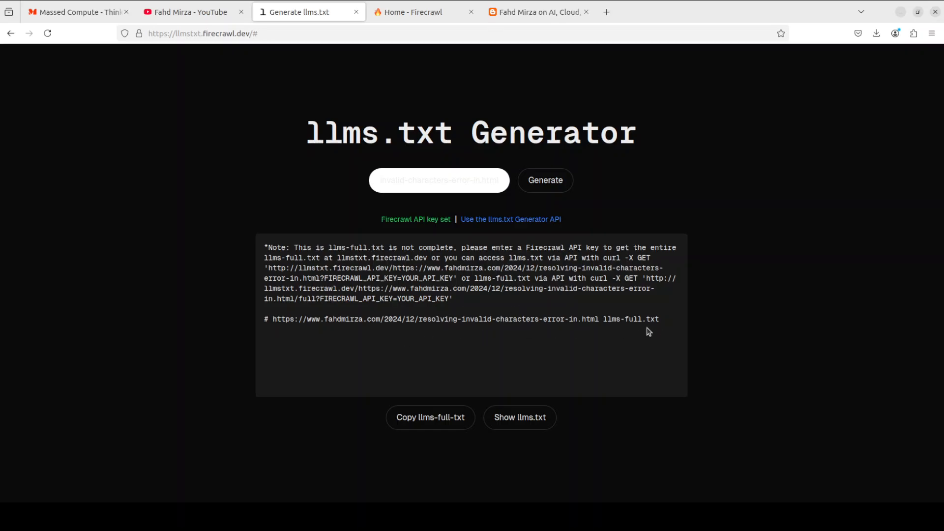
pyautogui.moveTo(438, 226)
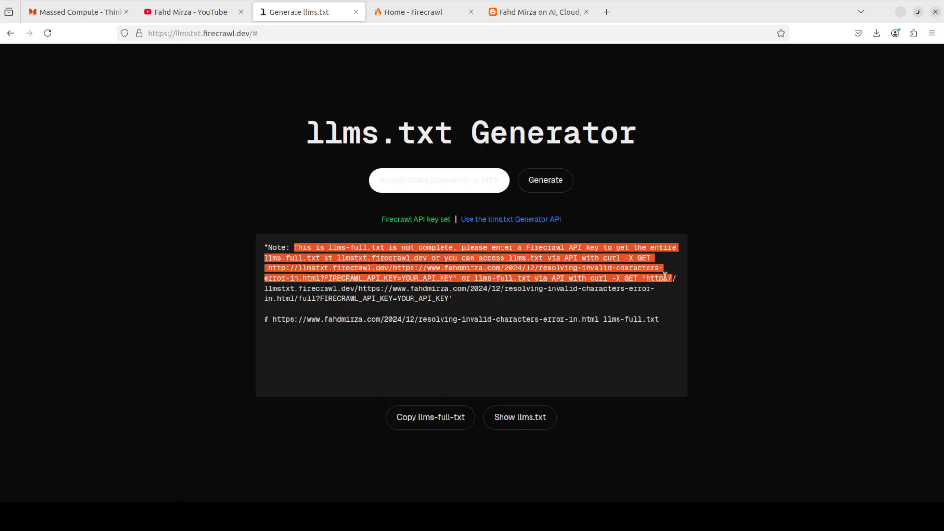
pyautogui.click(442, 259)
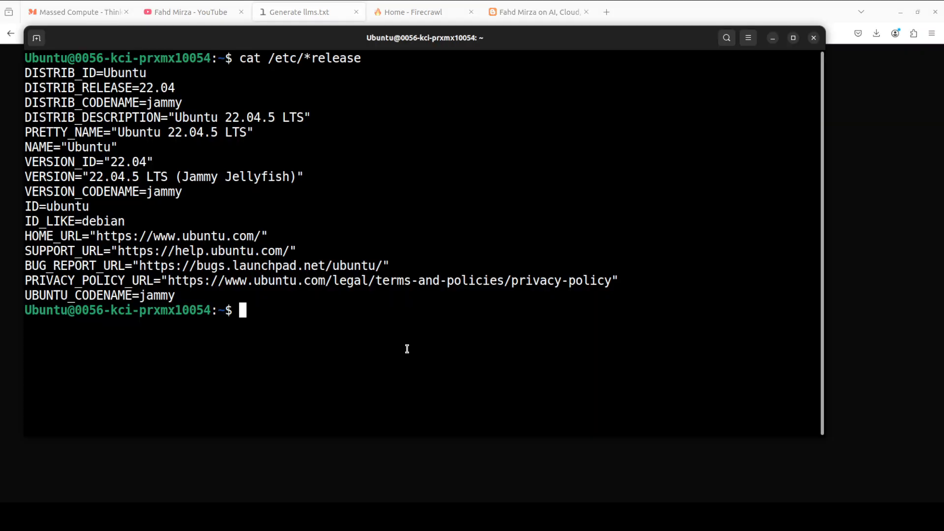
# - Run 'clear' in the terminal and choose an item from its right-click menu
pyautogui.write('clear')
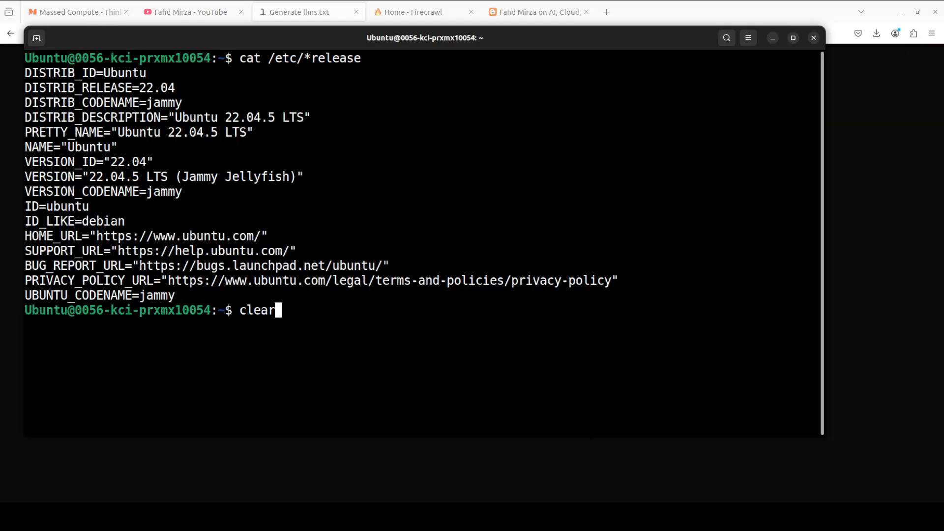
pyautogui.rightClick(284, 78)
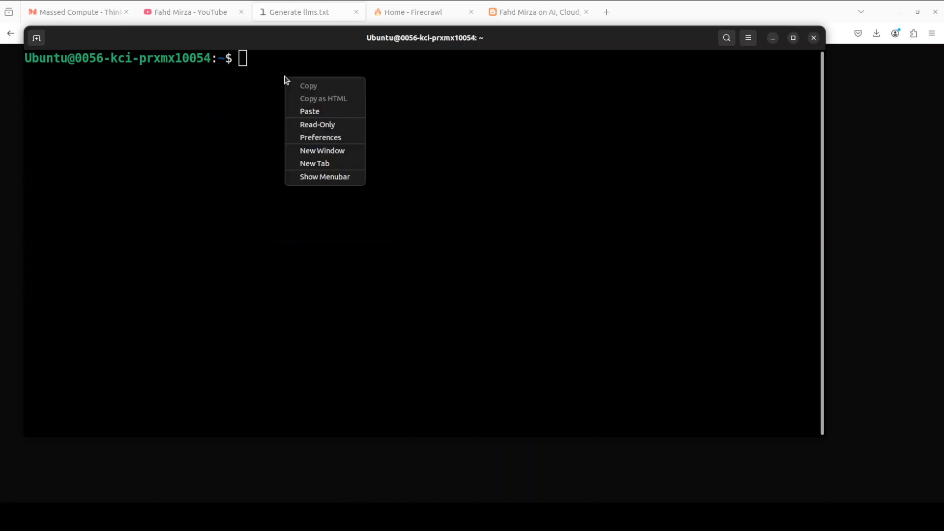
pyautogui.click(309, 111)
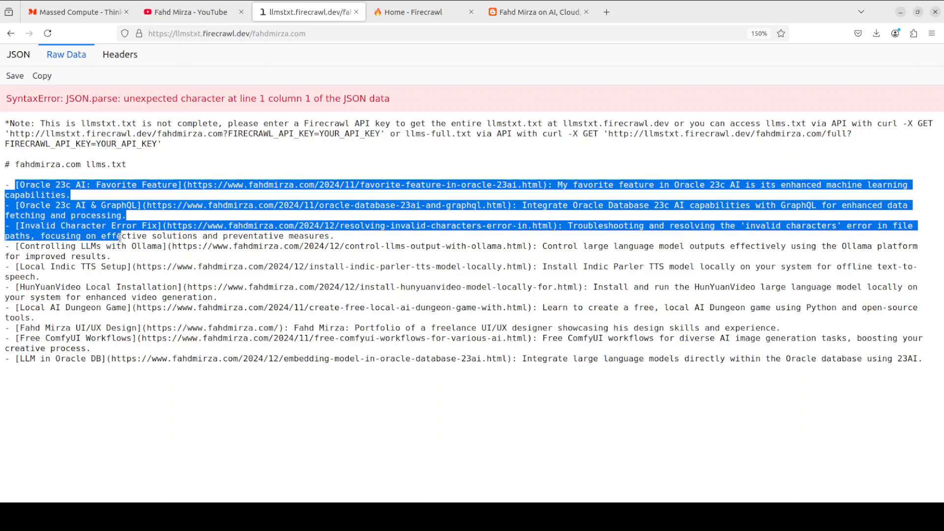
pyautogui.moveTo(603, 281)
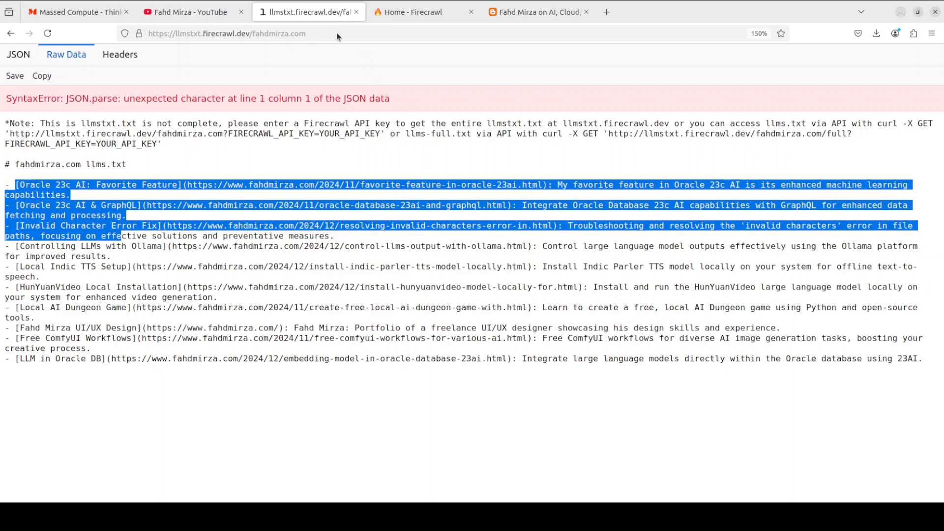
# - Load the raw llms-full.txt for fahdmirza.com and scroll through its blocked-by-extension entries
pyautogui.click(227, 33)
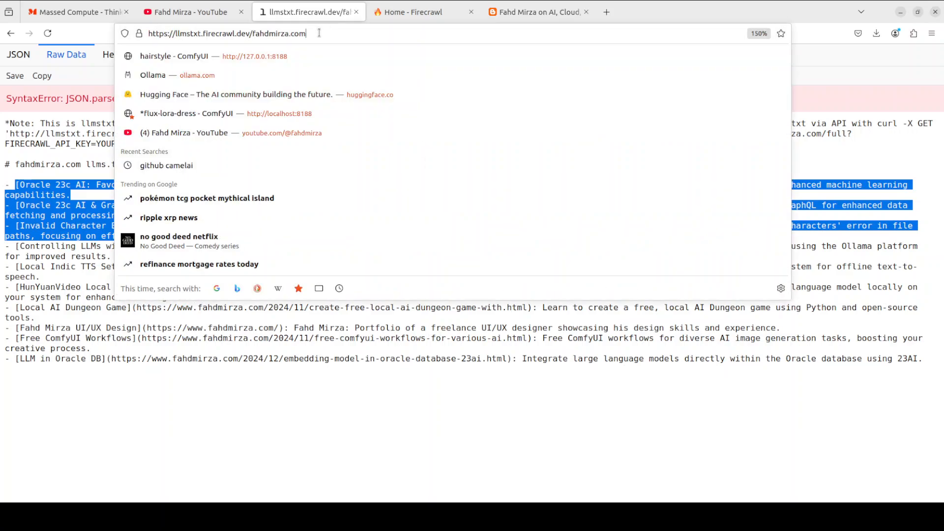
pyautogui.moveTo(189, 46)
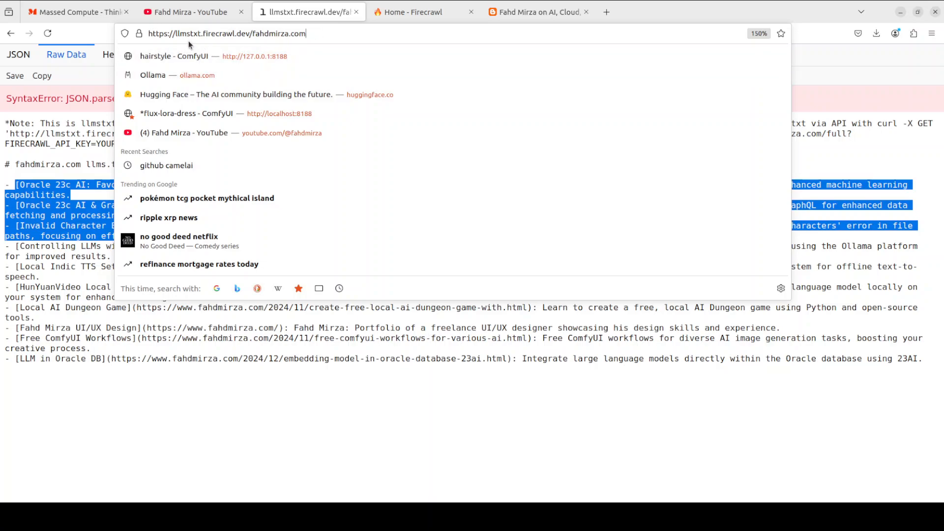
pyautogui.moveTo(305, 45)
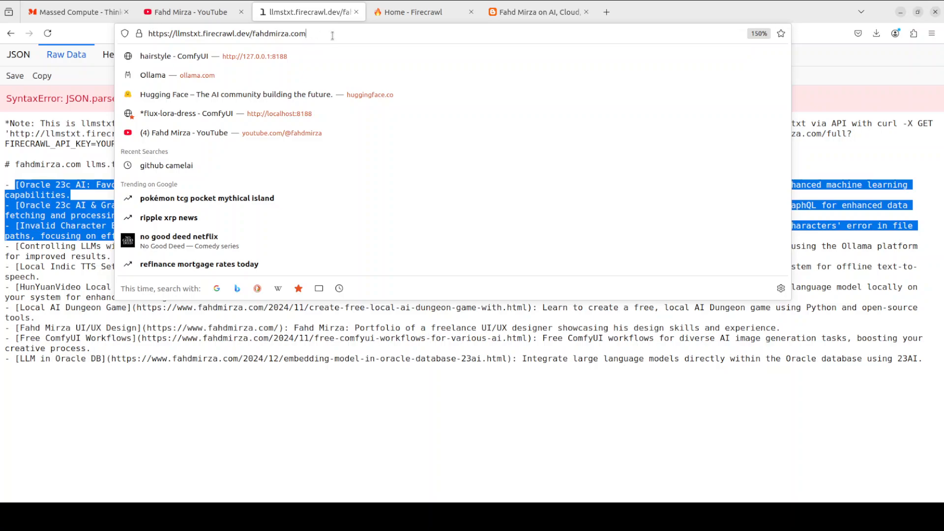
pyautogui.write('/fu')
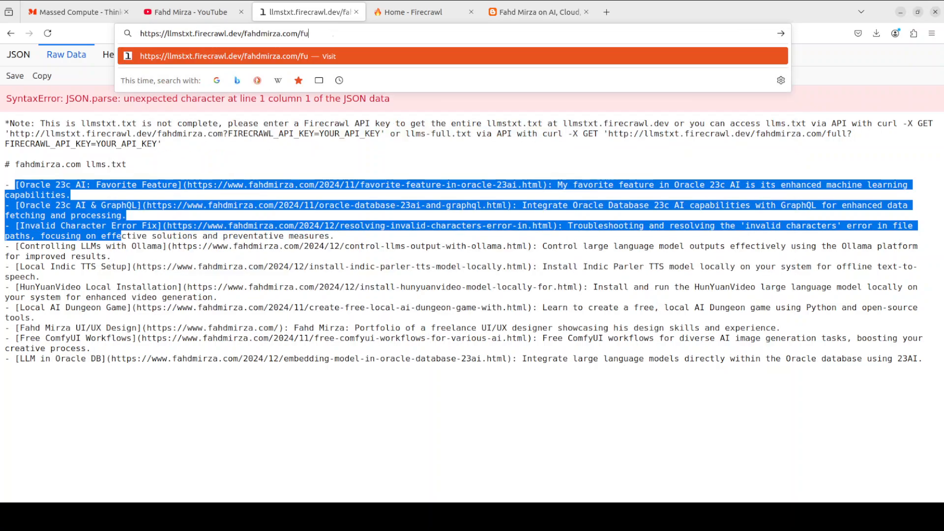
pyautogui.press('Return')
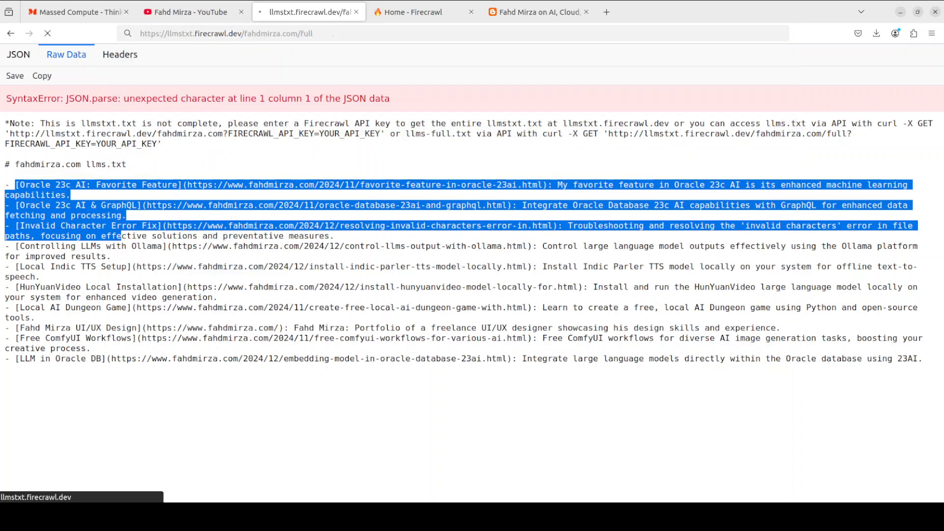
pyautogui.moveTo(390, 62)
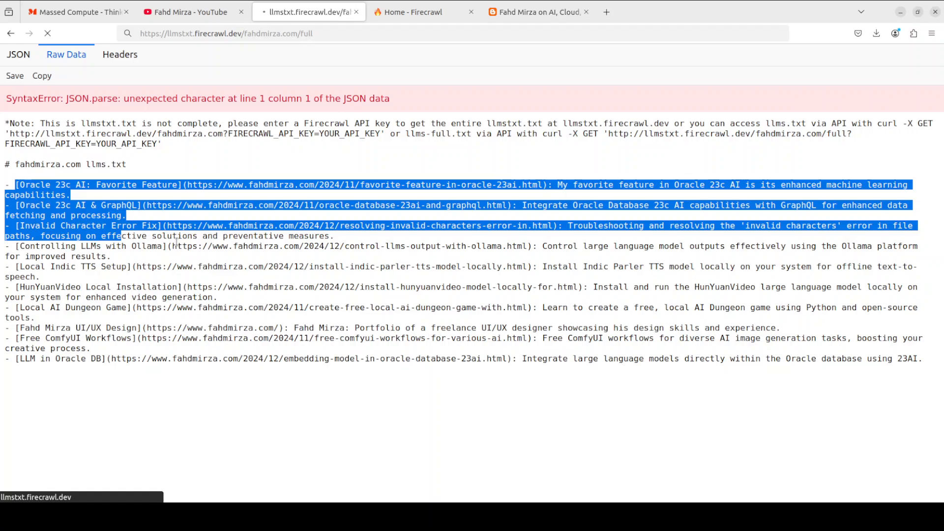
pyautogui.moveTo(367, 239)
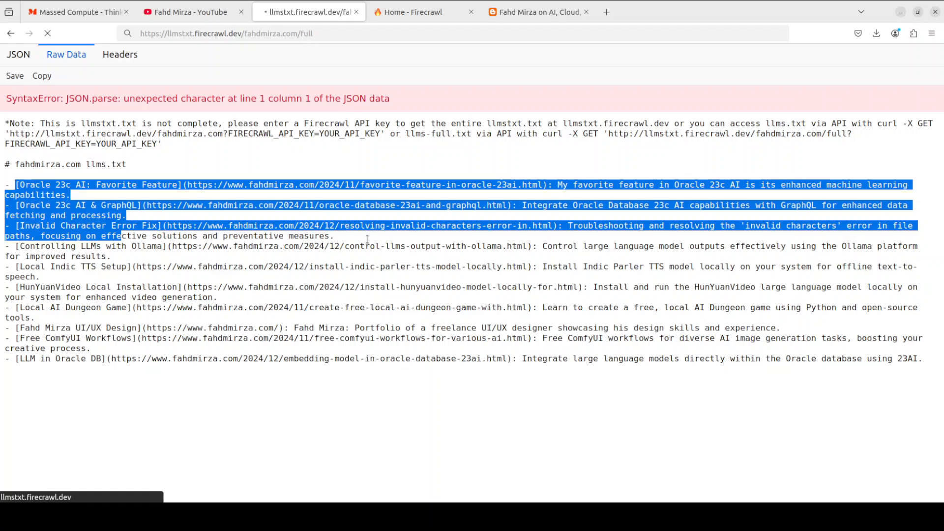
pyautogui.moveTo(218, 197)
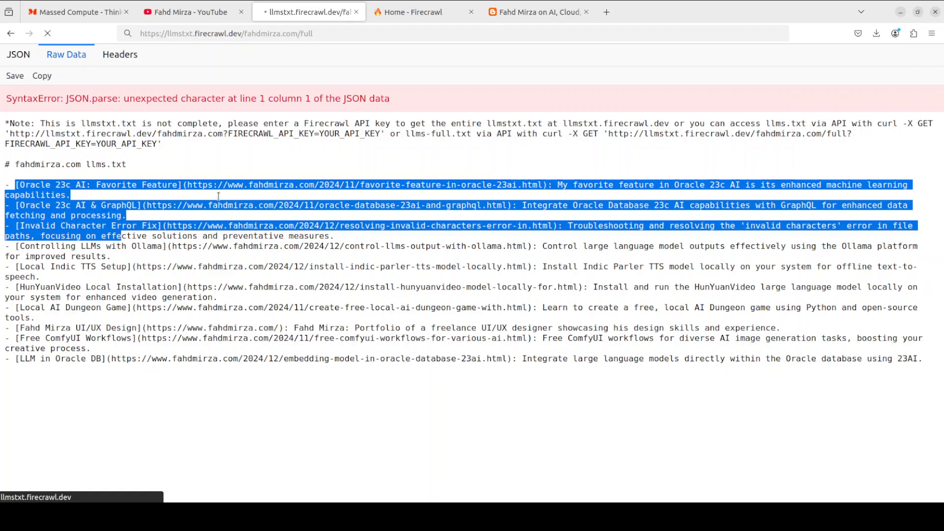
pyautogui.moveTo(349, 64)
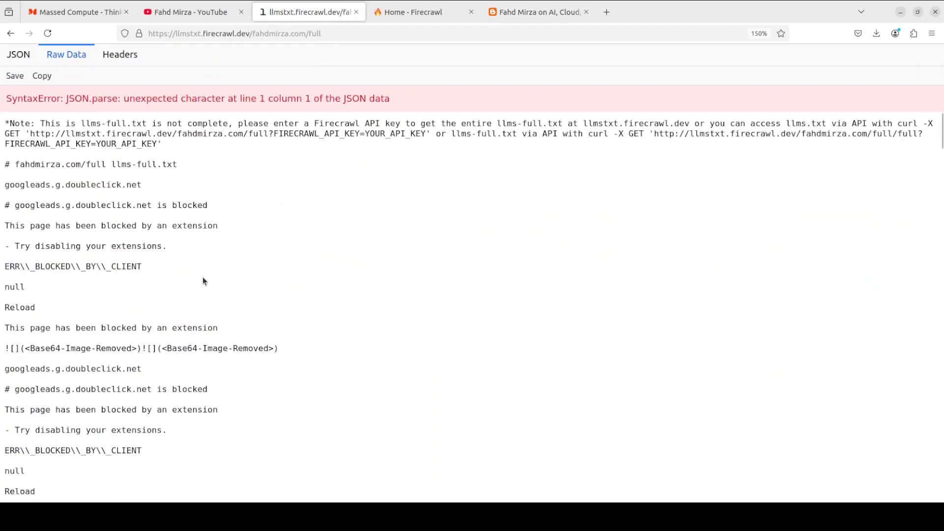
pyautogui.moveTo(137, 259)
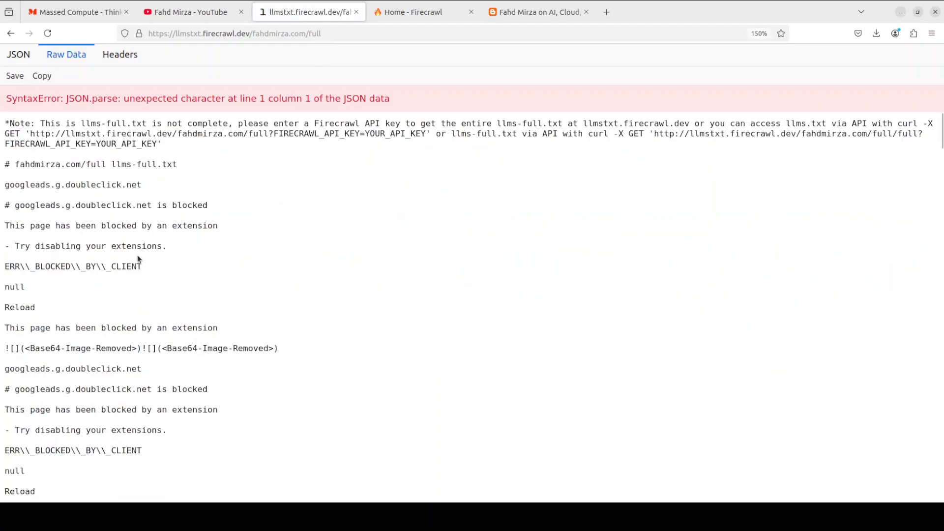
pyautogui.scroll(-3)
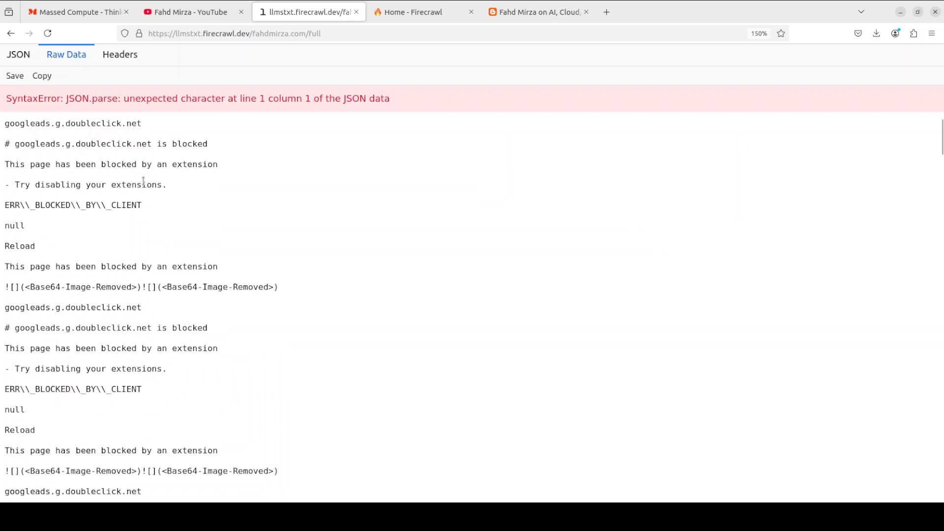
pyautogui.scroll(-3)
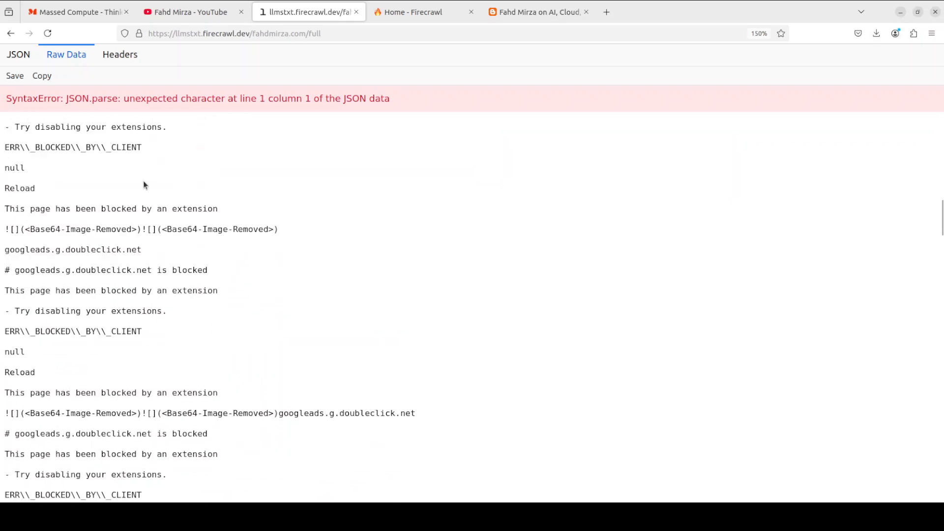
pyautogui.scroll(-3)
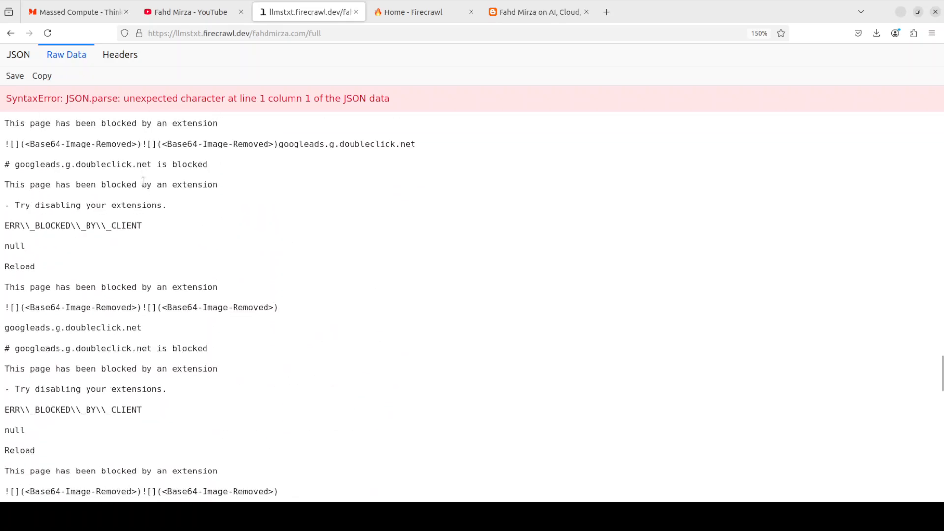
pyautogui.scroll(3)
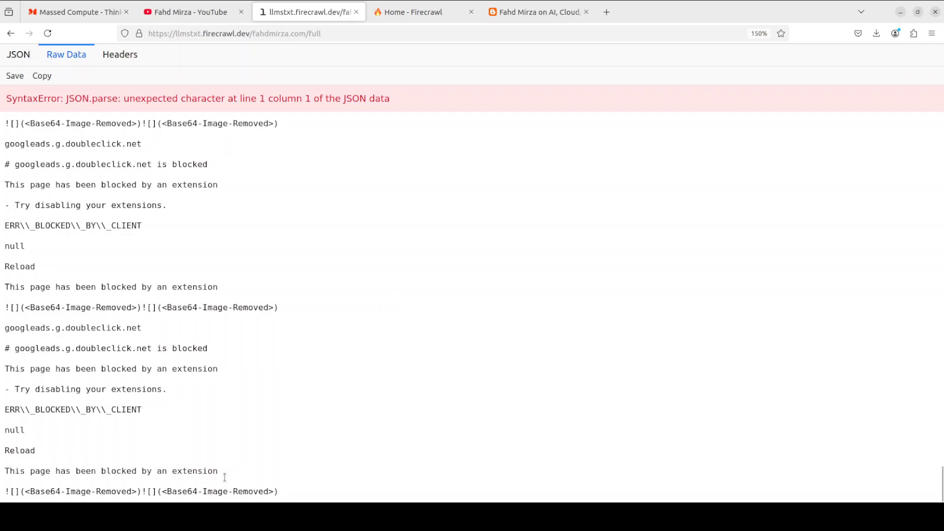
pyautogui.scroll(-3)
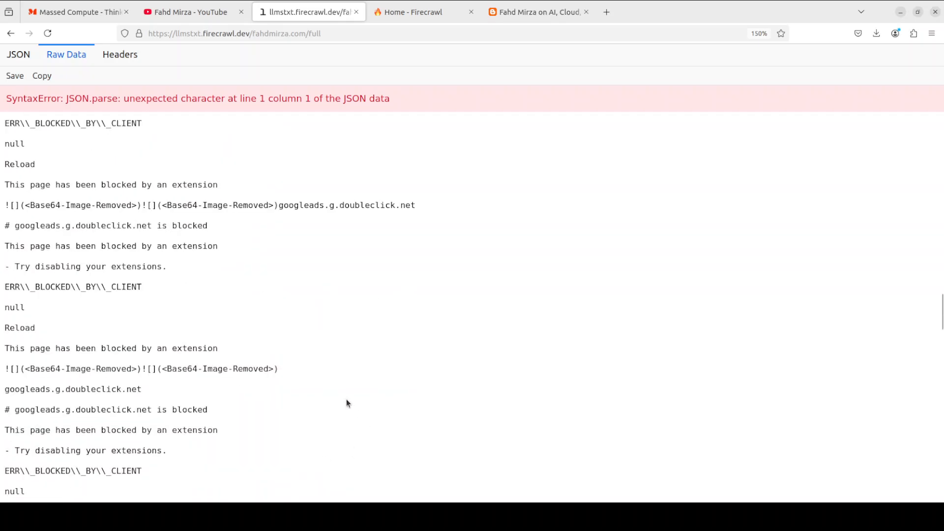
pyautogui.scroll(3)
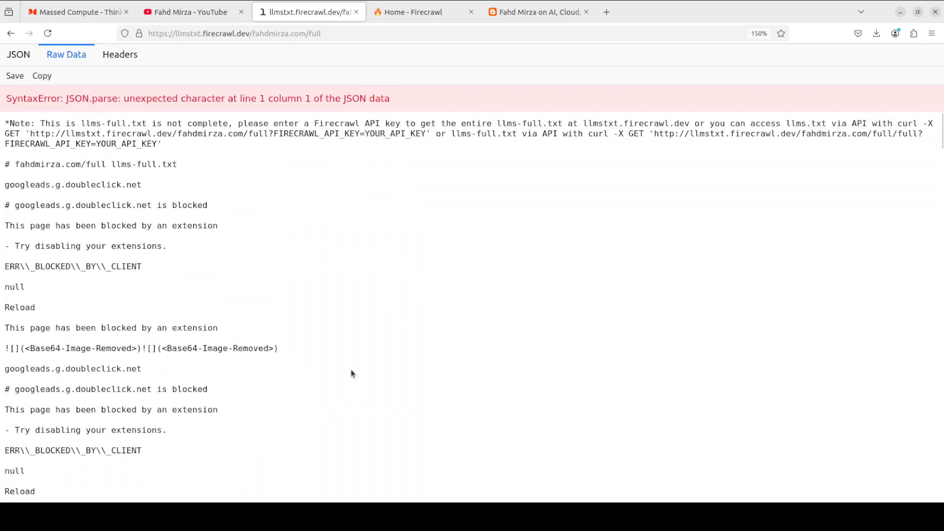
pyautogui.moveTo(255, 33)
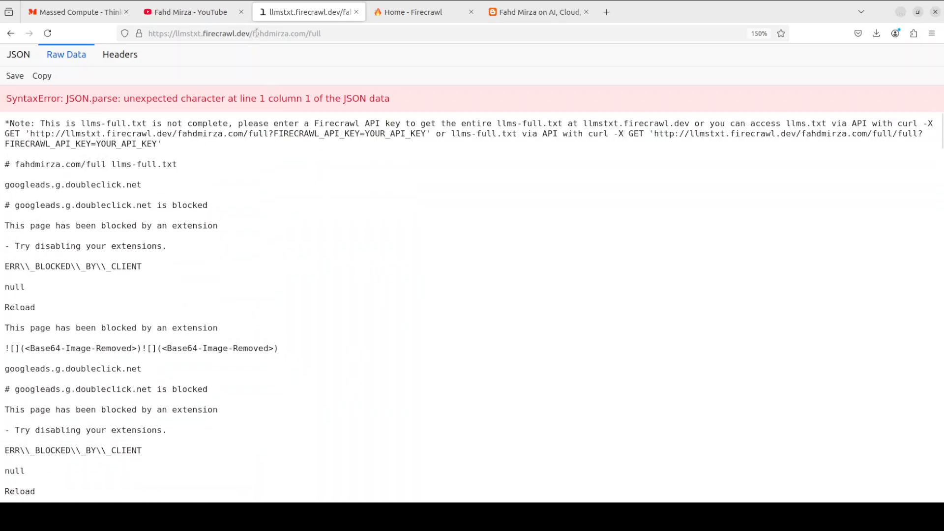
# - Go to llmstxt.firecrawl.dev and start generating llms.txt for mendable.ai
pyautogui.click(234, 33)
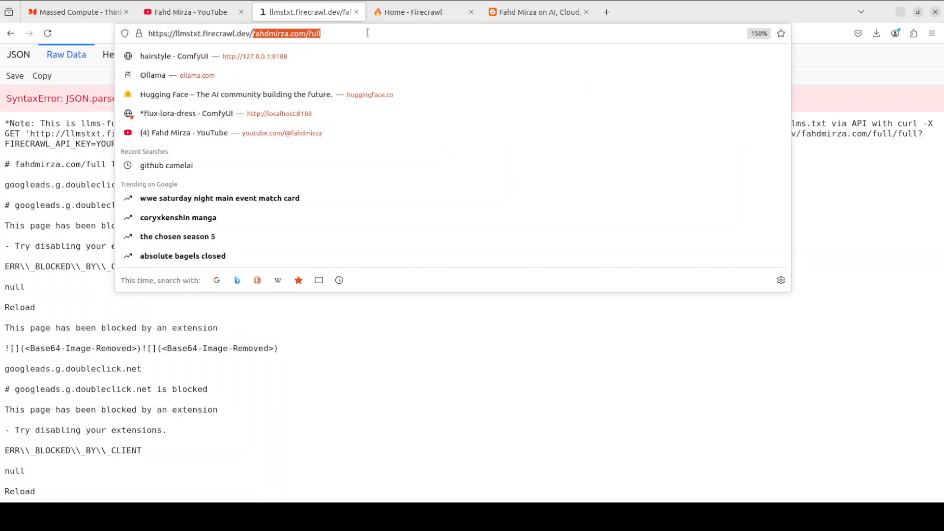
pyautogui.write('mendable')
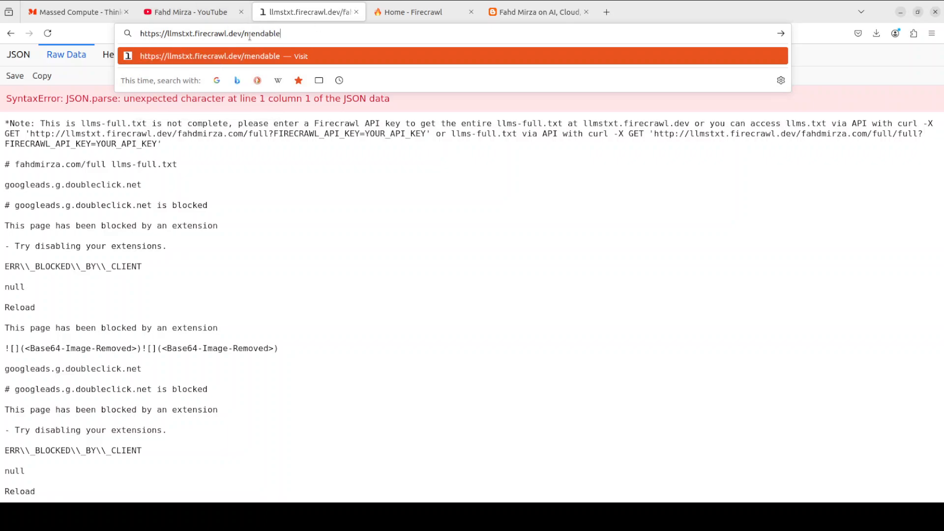
pyautogui.doubleClick(262, 33)
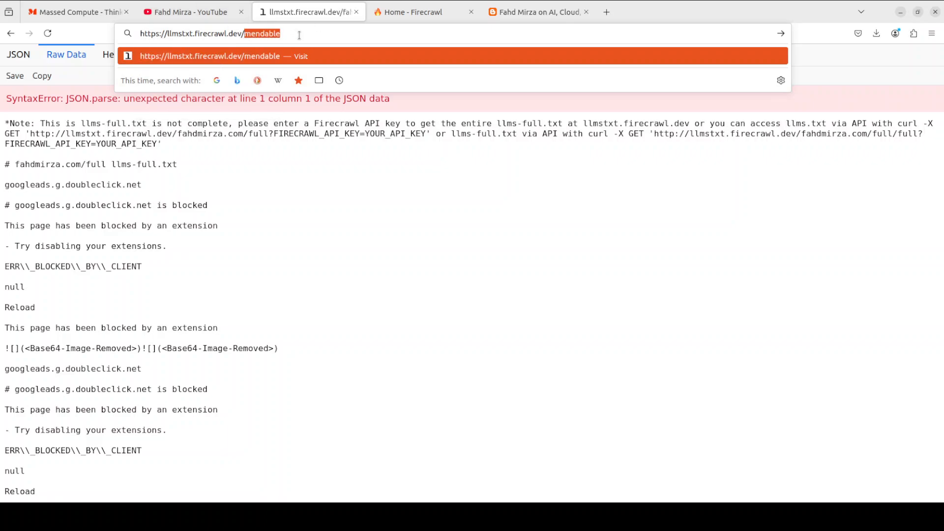
pyautogui.press('Return')
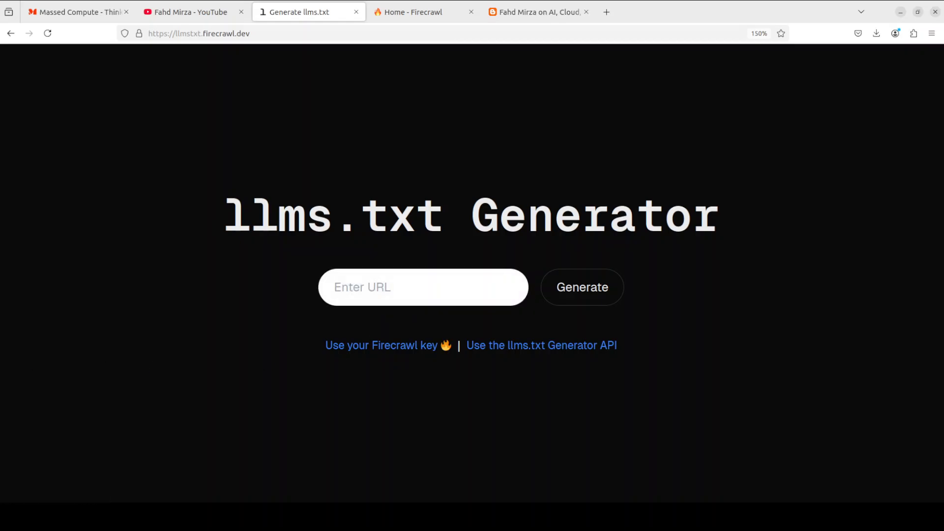
pyautogui.click(580, 287)
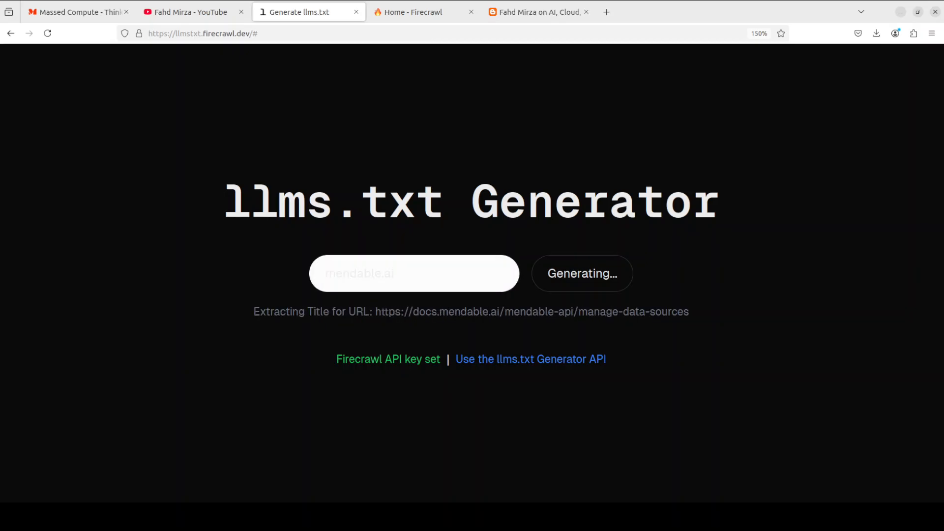
# - Browse the Firecrawl home page's crawl and scrape overview, then return to the generator
pyautogui.click(421, 11)
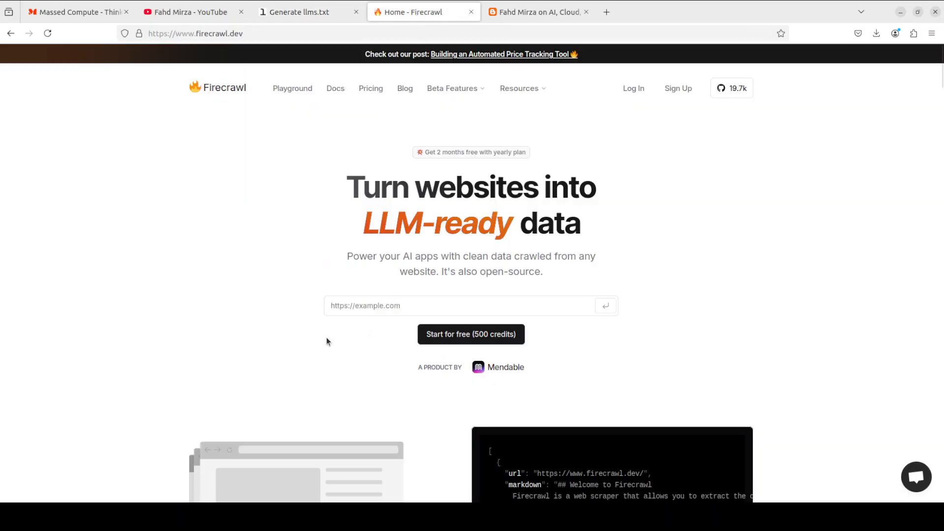
pyautogui.scroll(-3)
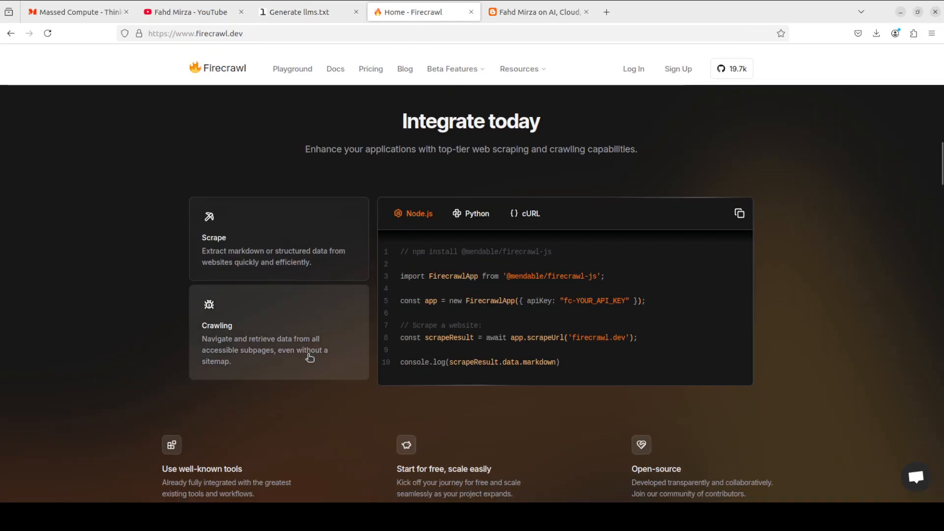
pyautogui.scroll(-3)
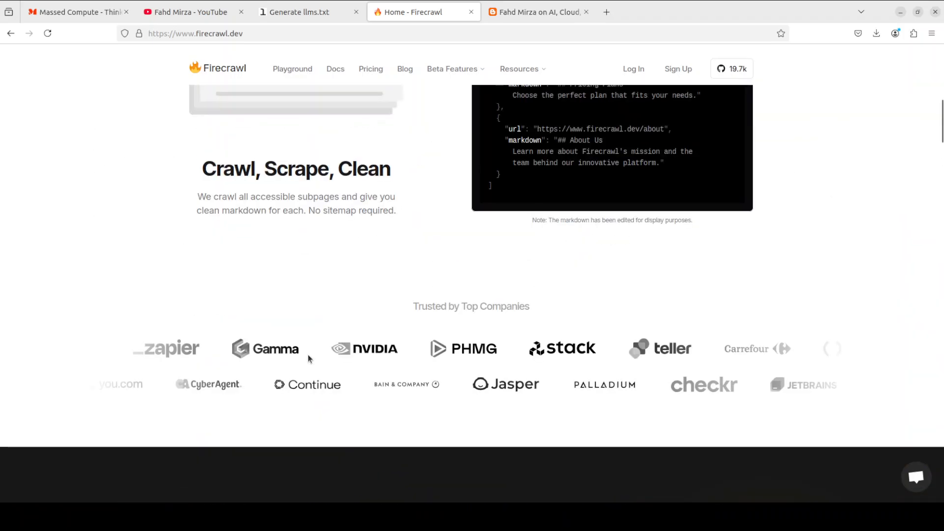
pyautogui.scroll(3)
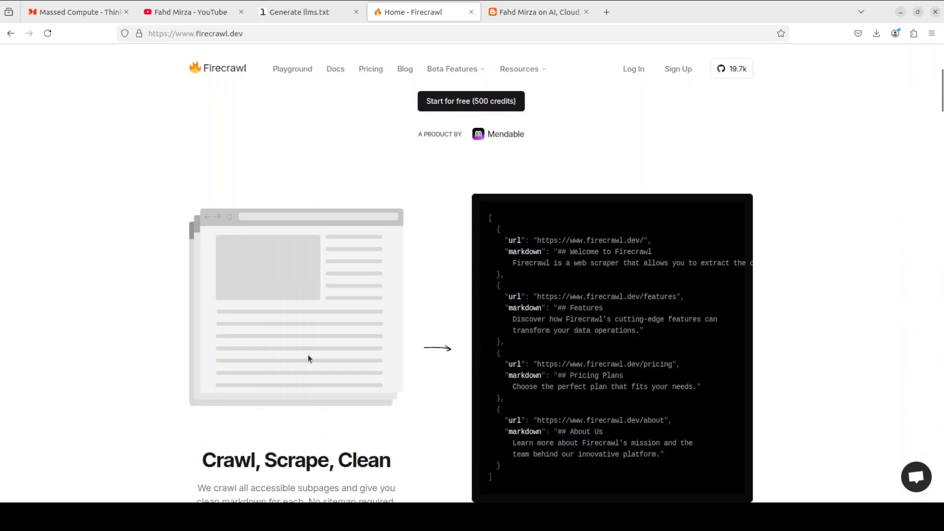
pyautogui.scroll(3)
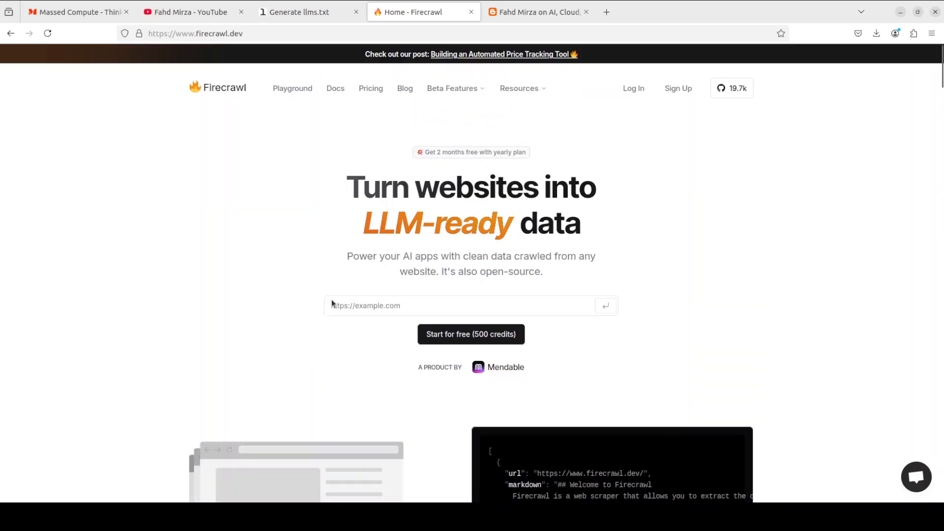
pyautogui.click(301, 12)
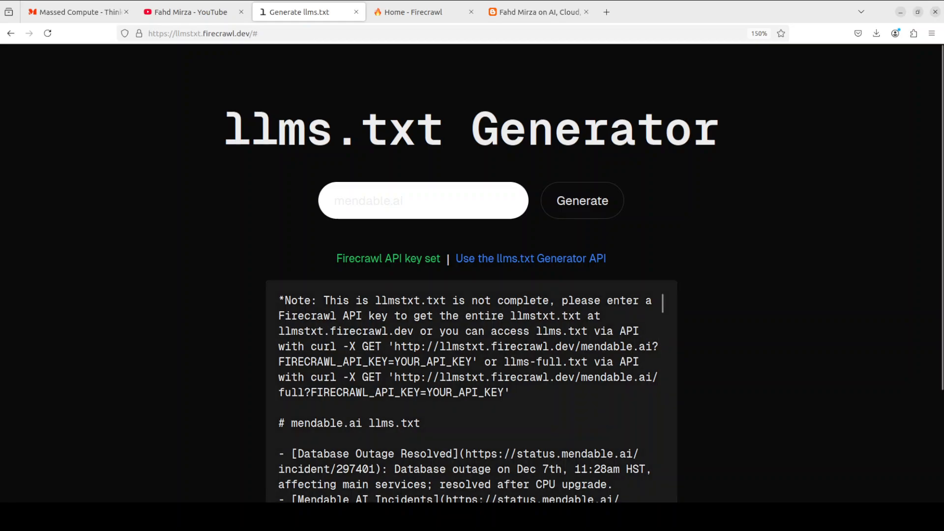
# - Read the mendable.ai llms.txt down to the Mendable Chat Bubble entry, then edit the address
pyautogui.scroll(-3)
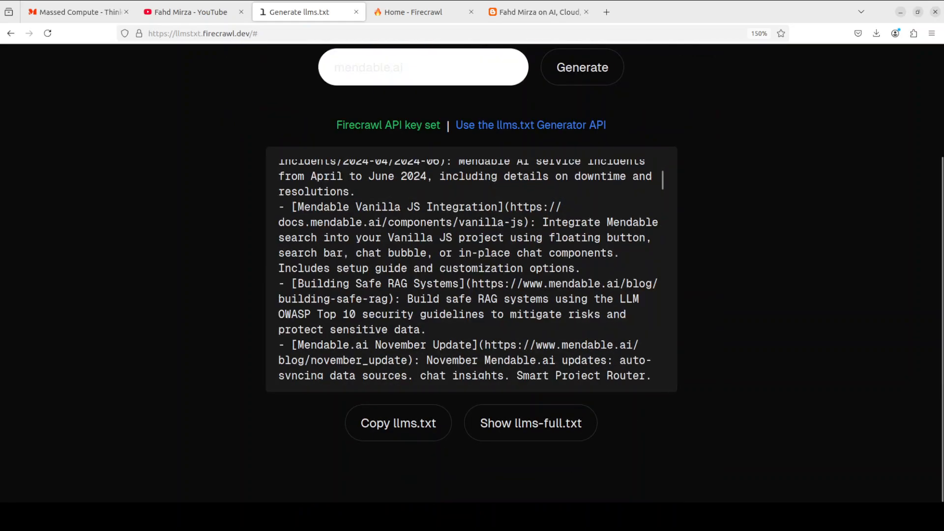
pyautogui.scroll(-3)
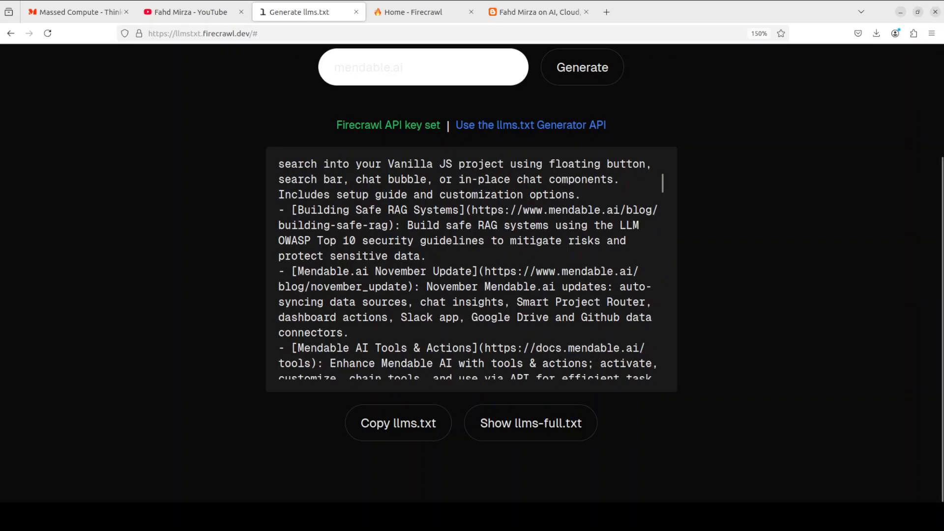
pyautogui.scroll(-3)
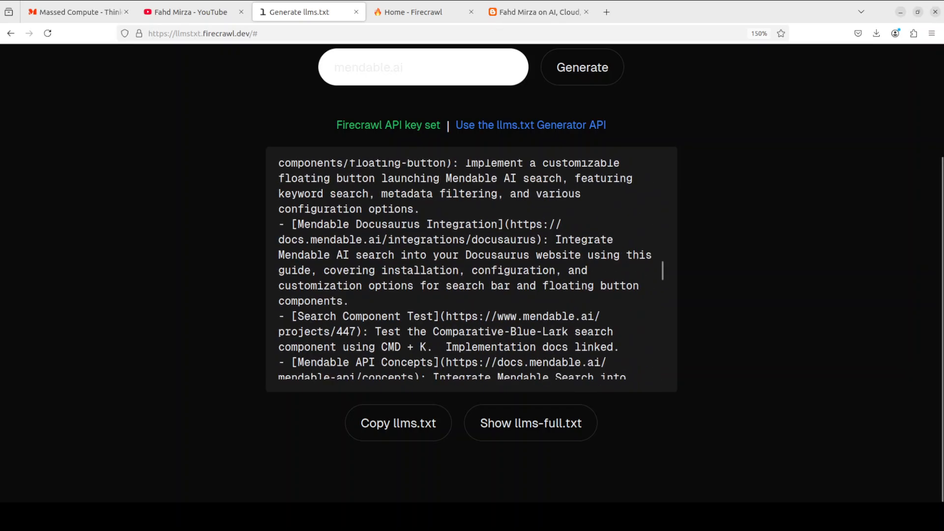
pyautogui.scroll(-3)
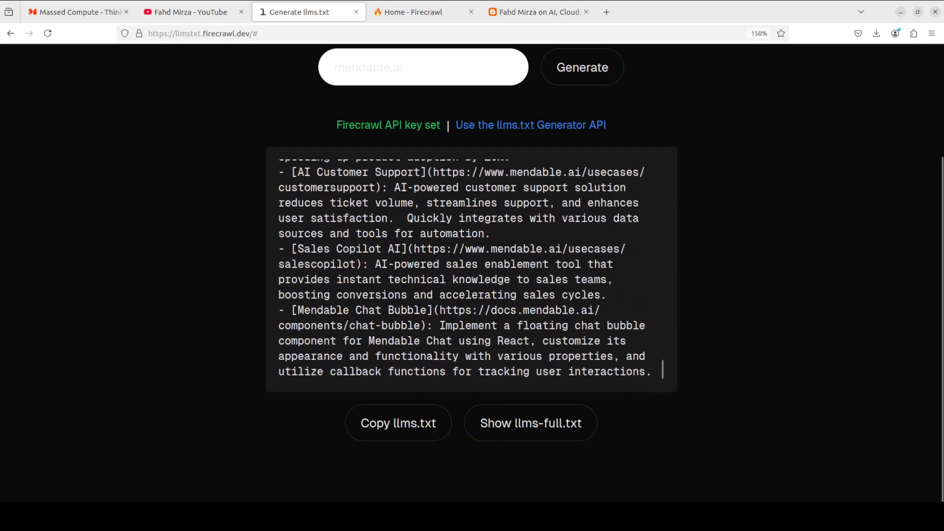
pyautogui.click(202, 33)
pyautogui.write('mendable.ai/')
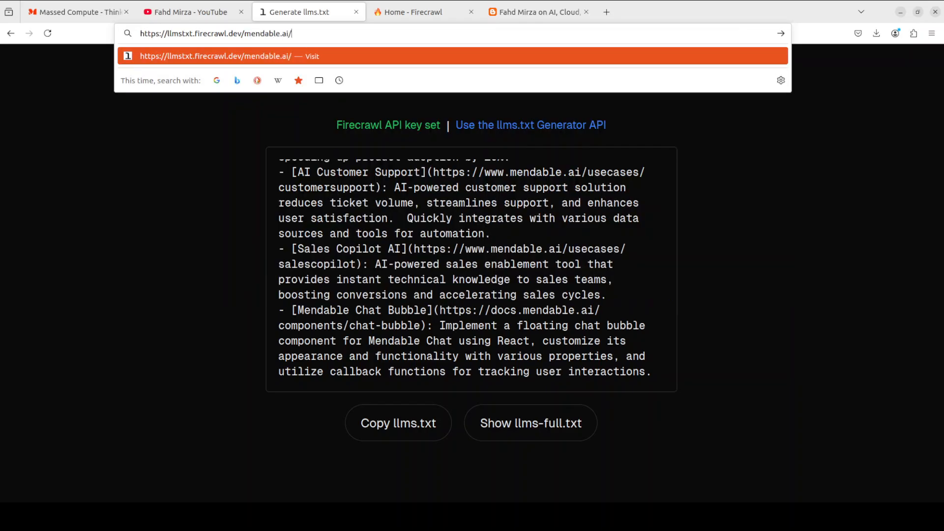
# - Request llmstxt.firecrawl.dev/mendable.ai/full, then switch to the YouTube channel page while it loads
pyautogui.click(529, 423)
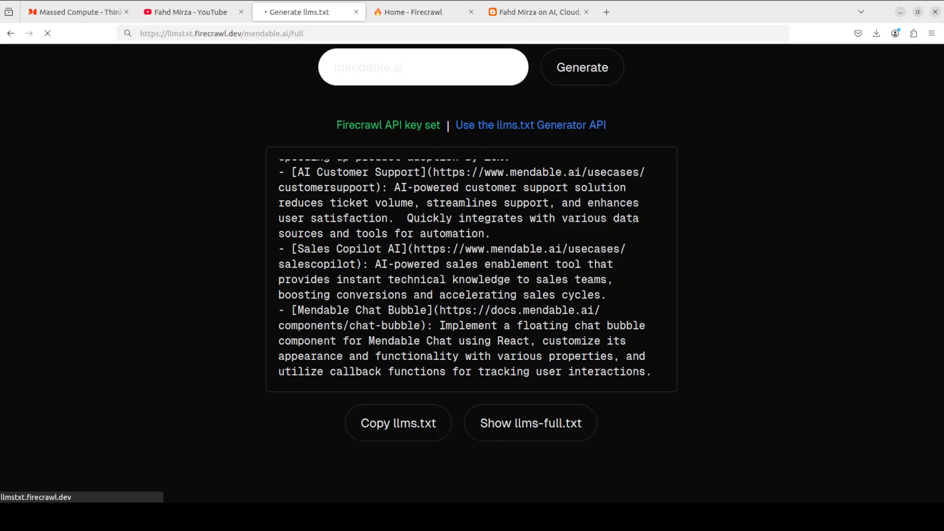
pyautogui.moveTo(338, 33)
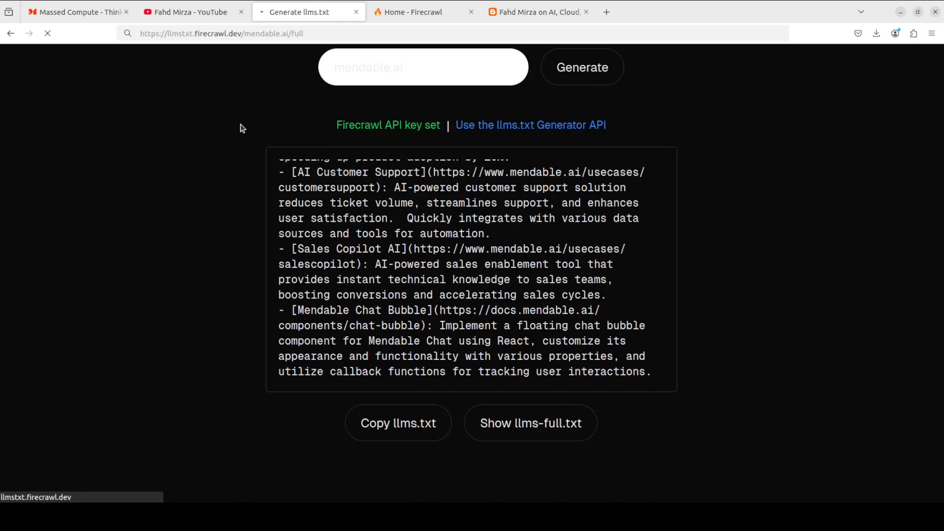
pyautogui.moveTo(341, 139)
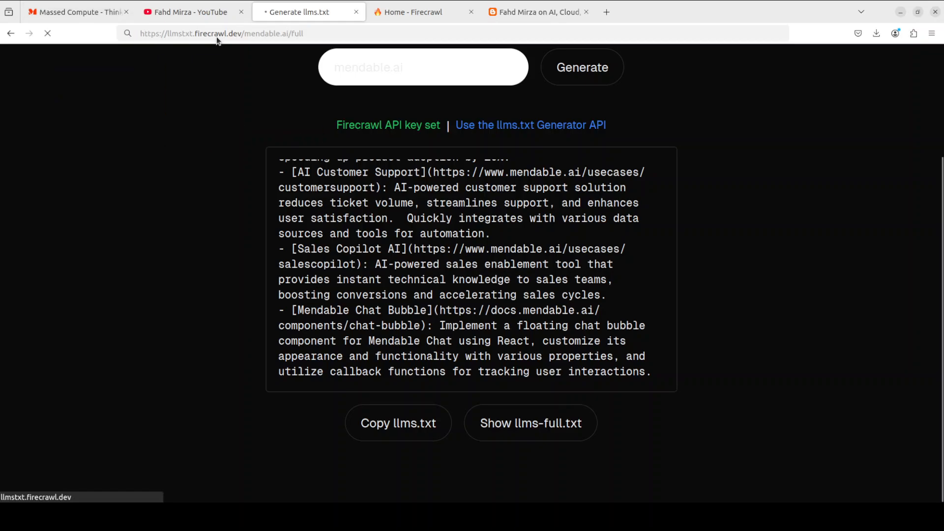
pyautogui.click(185, 11)
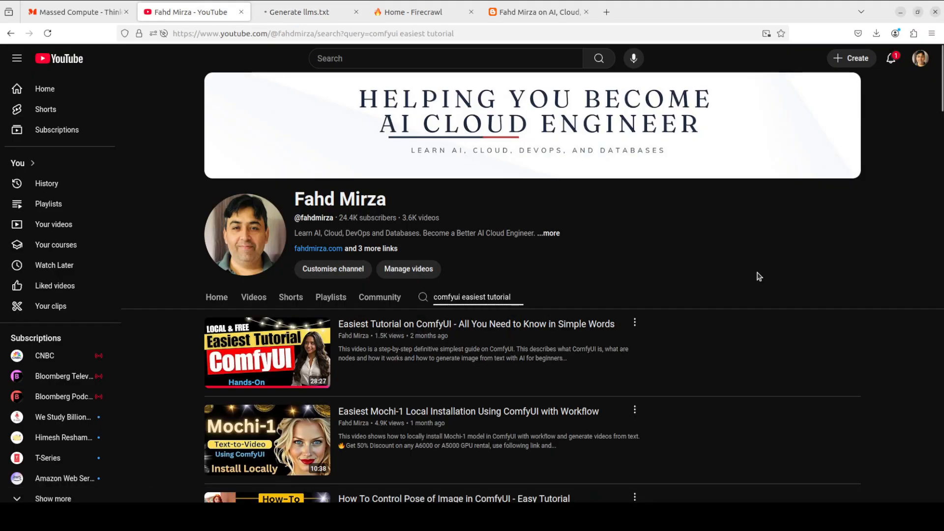